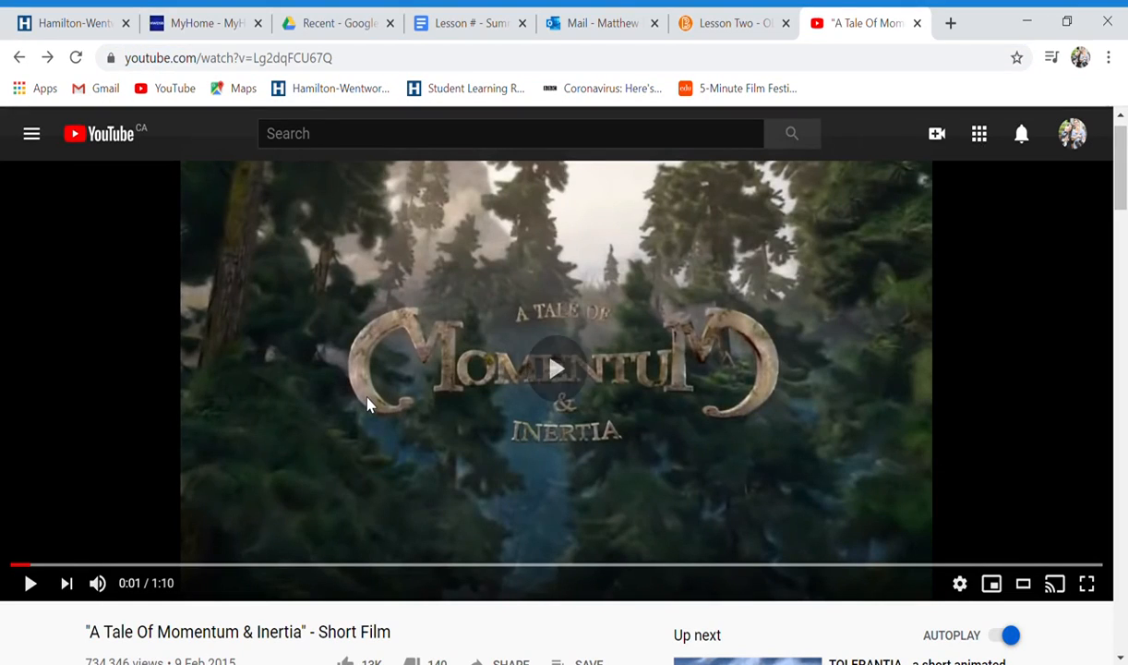
Step: Play the short film A Tale Of Momentum & Inertia through to its crew credits
left_click(30, 584)
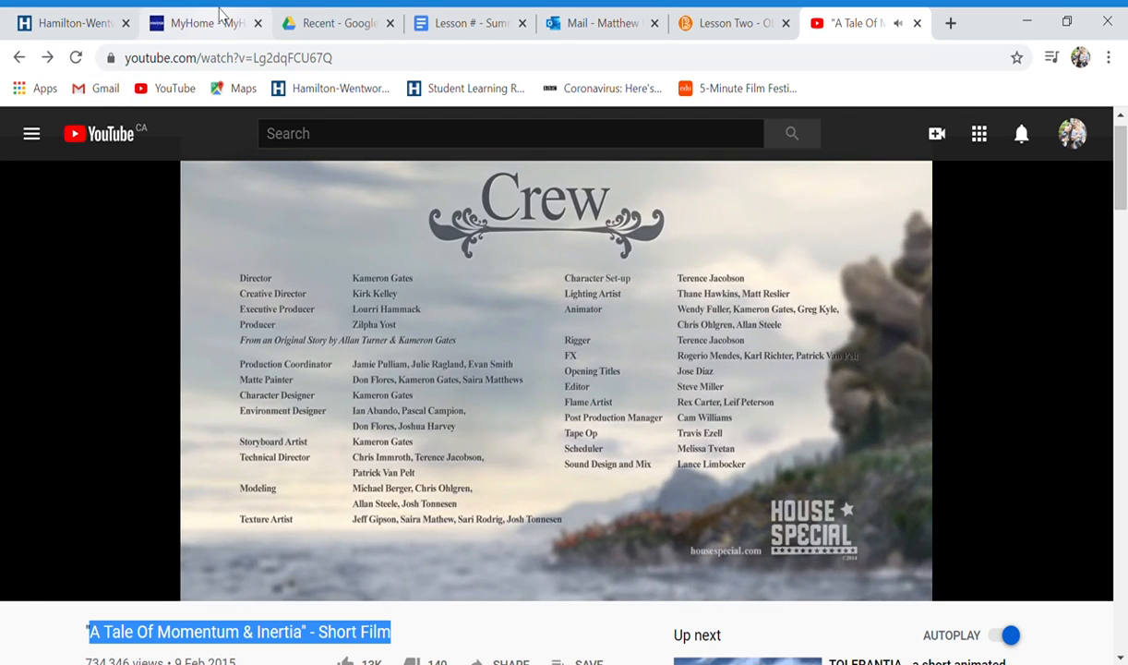
Step: Go to Google Drive's Recent files to reach the Lesson # - Summary document
left_click(194, 22)
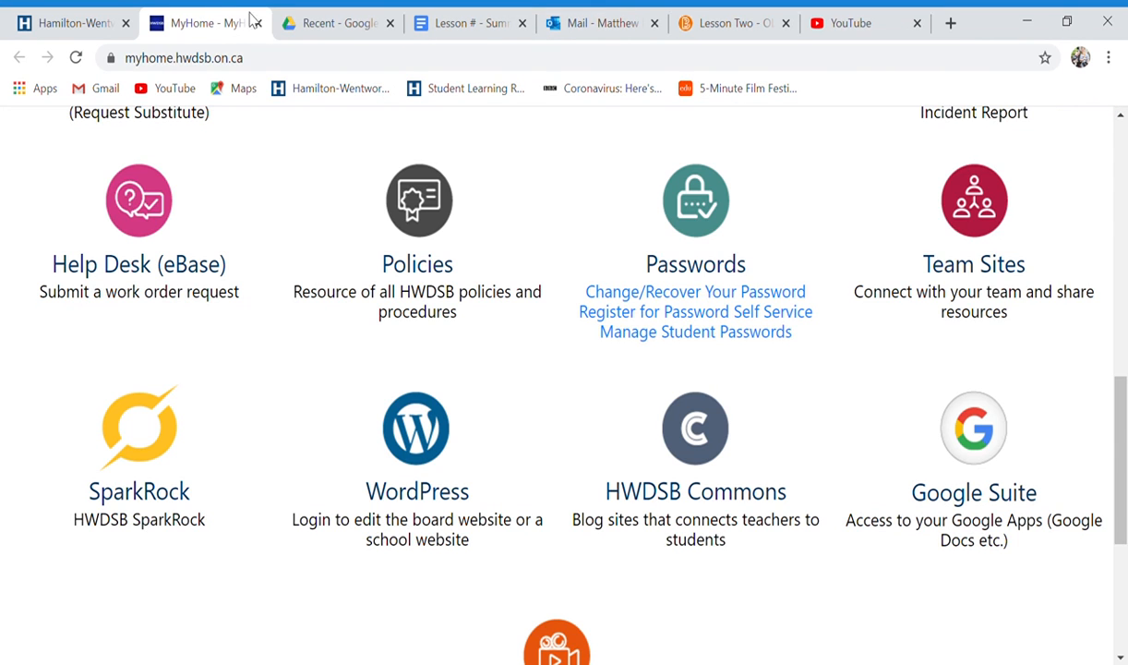
left_click(338, 22)
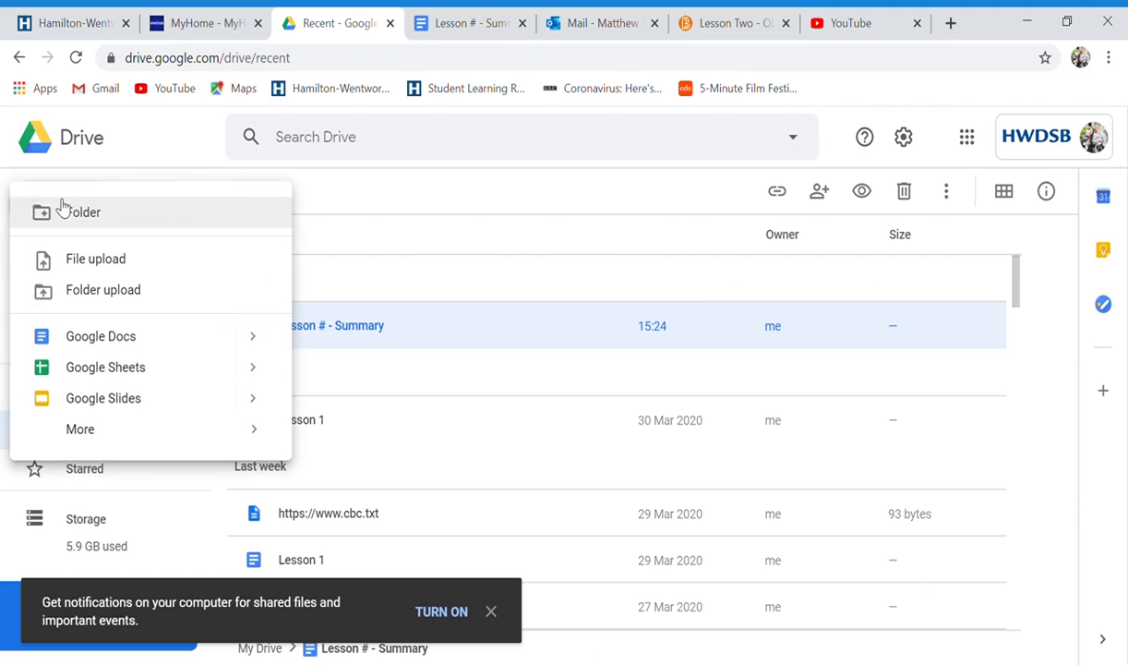
mouse_move(100, 343)
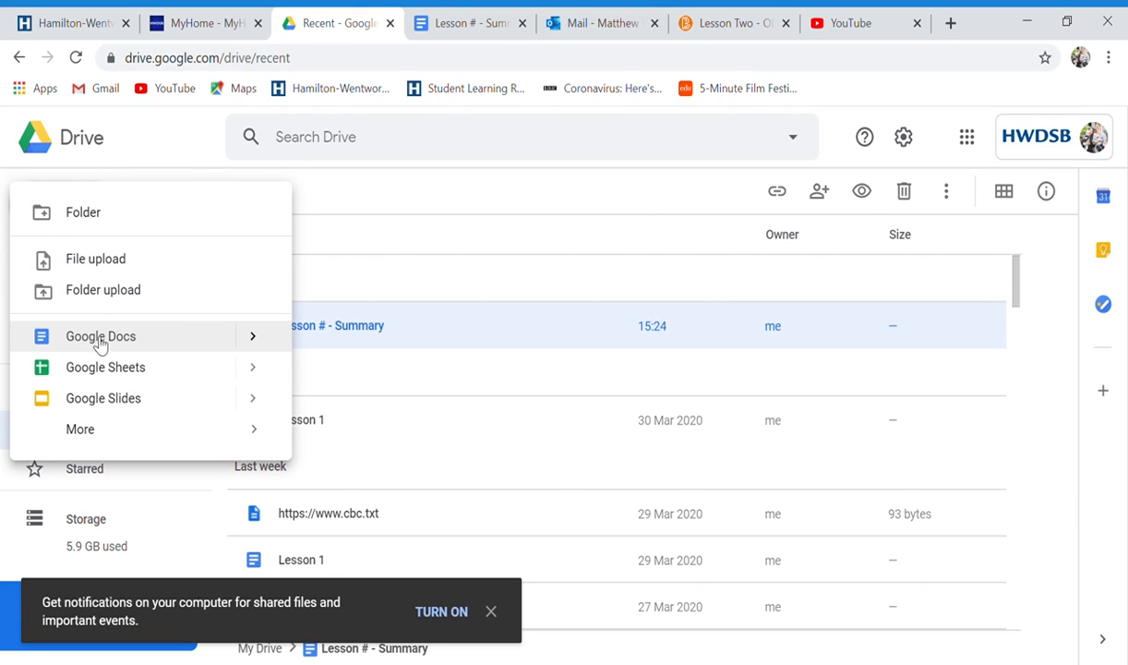
mouse_move(214, 399)
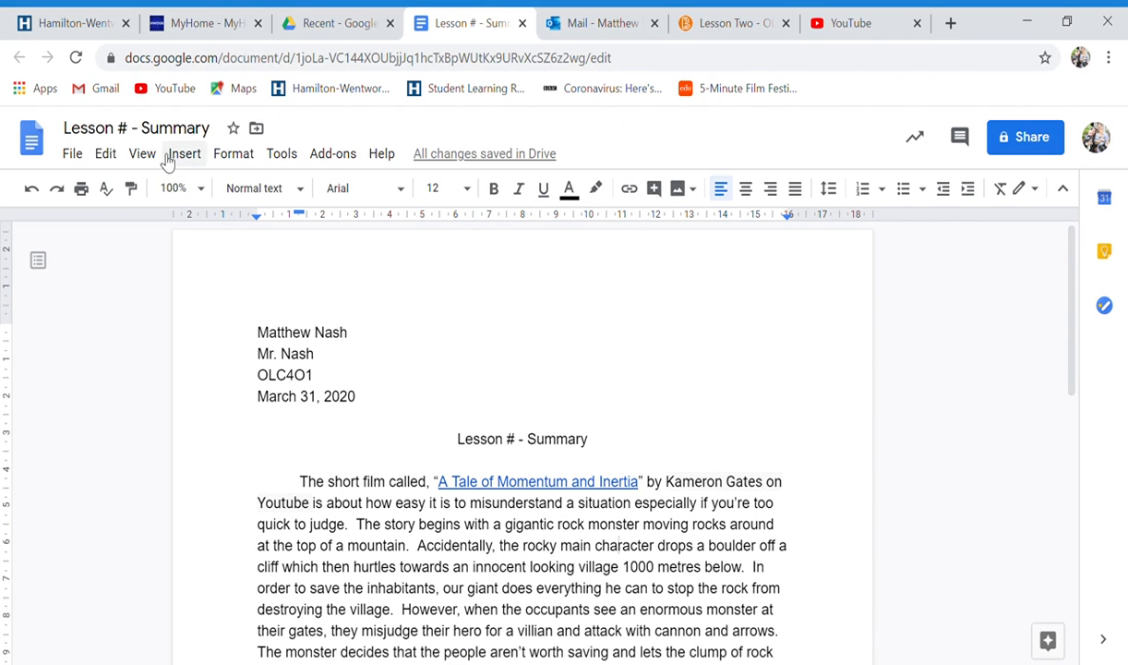
left_click(157, 128)
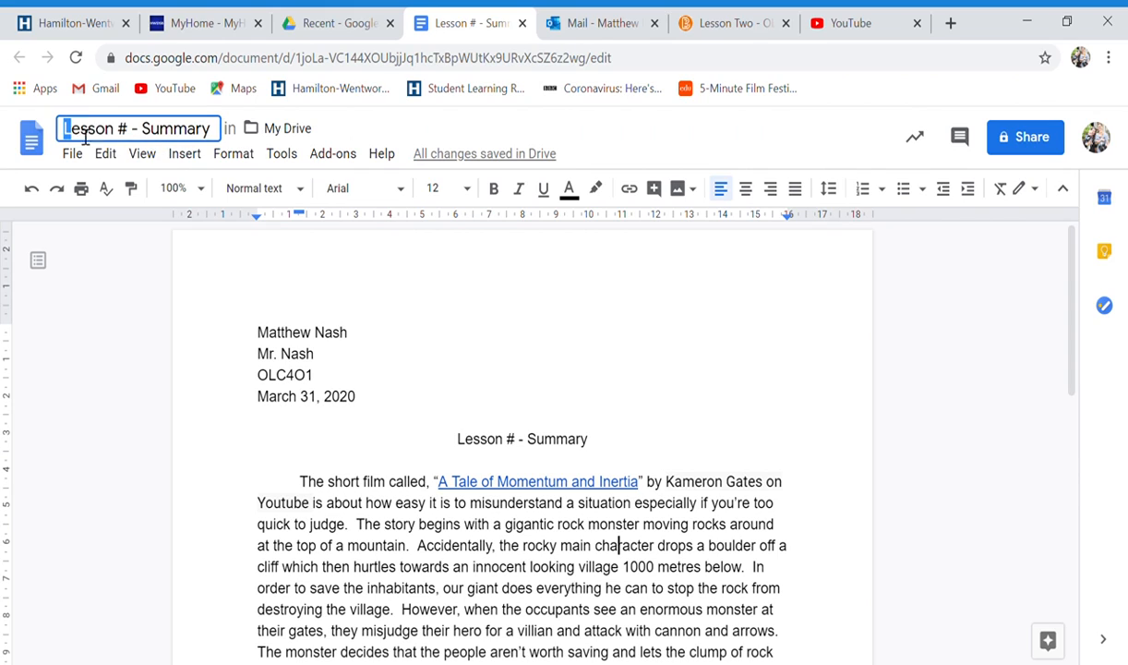
double_click(93, 127)
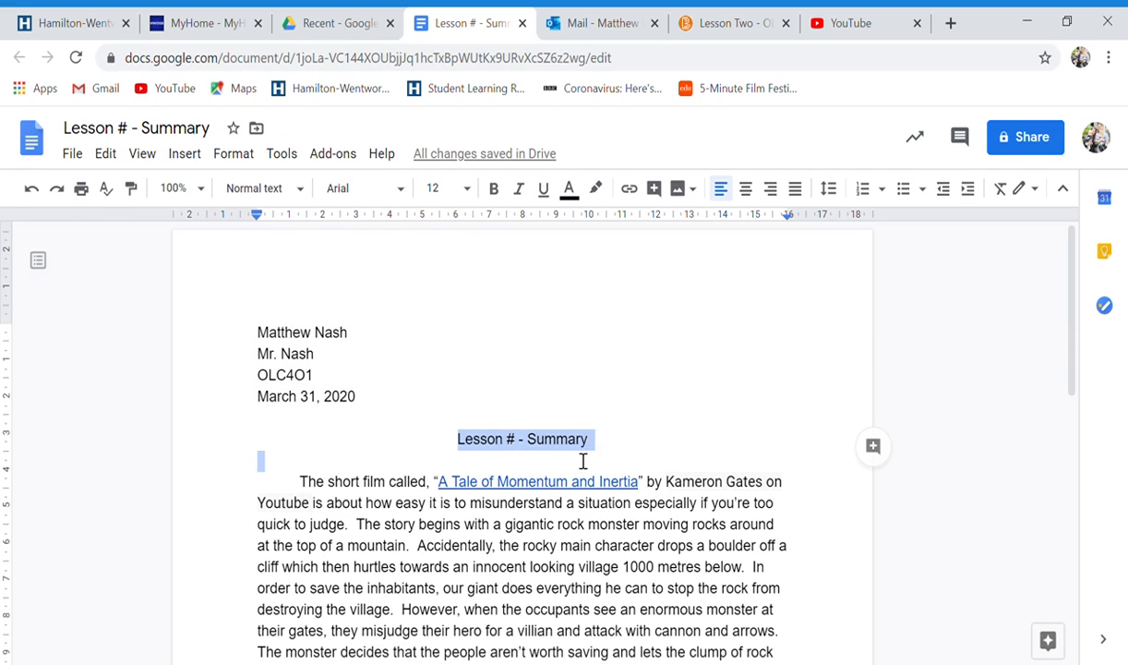
left_click(747, 189)
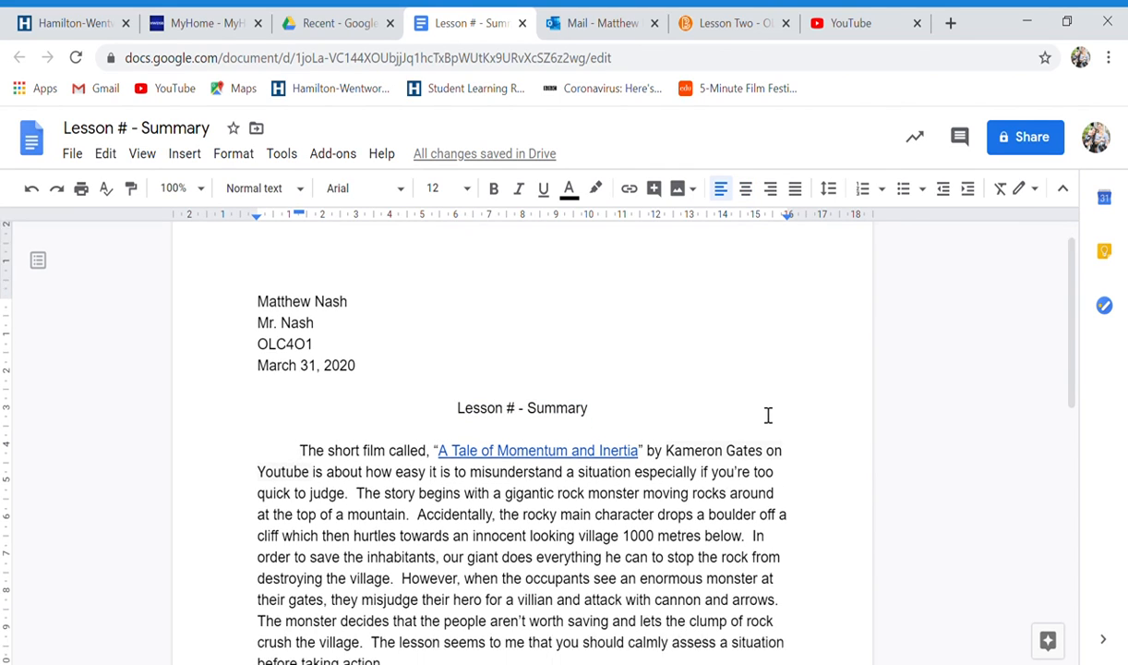
scroll("down", 3)
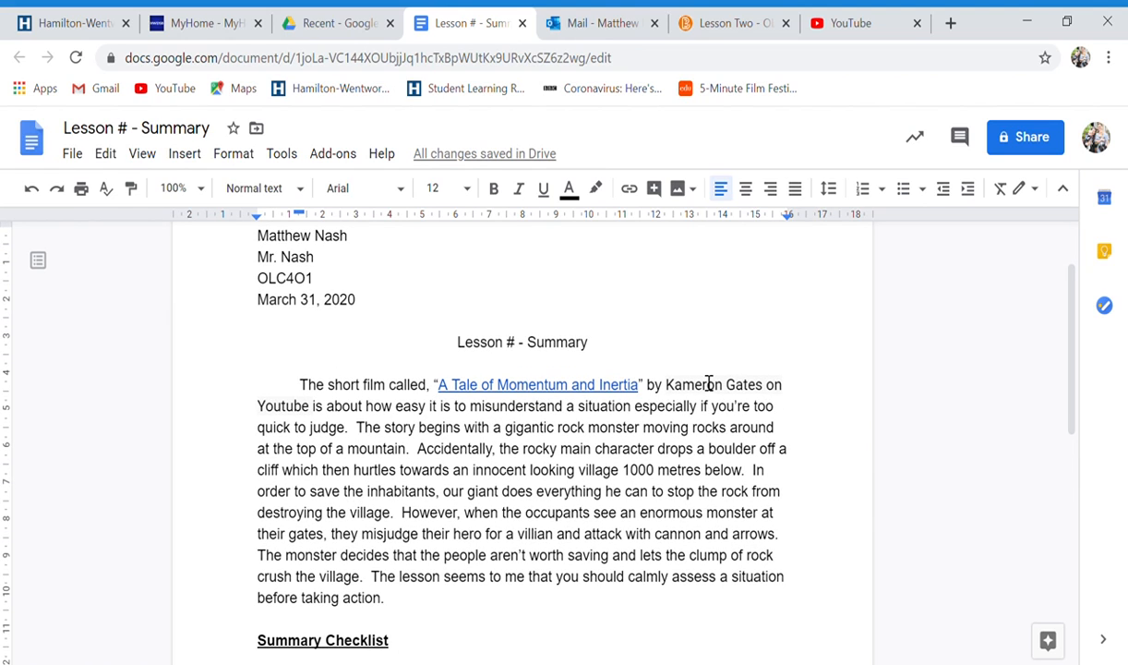
double_click(308, 384)
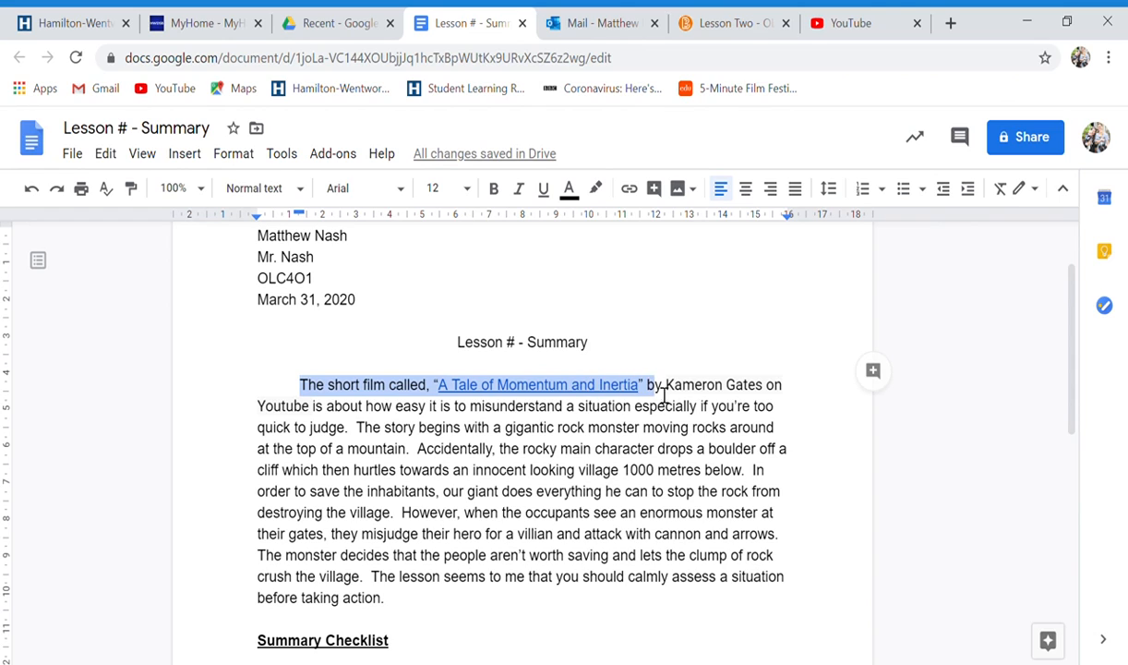
left_click(462, 386)
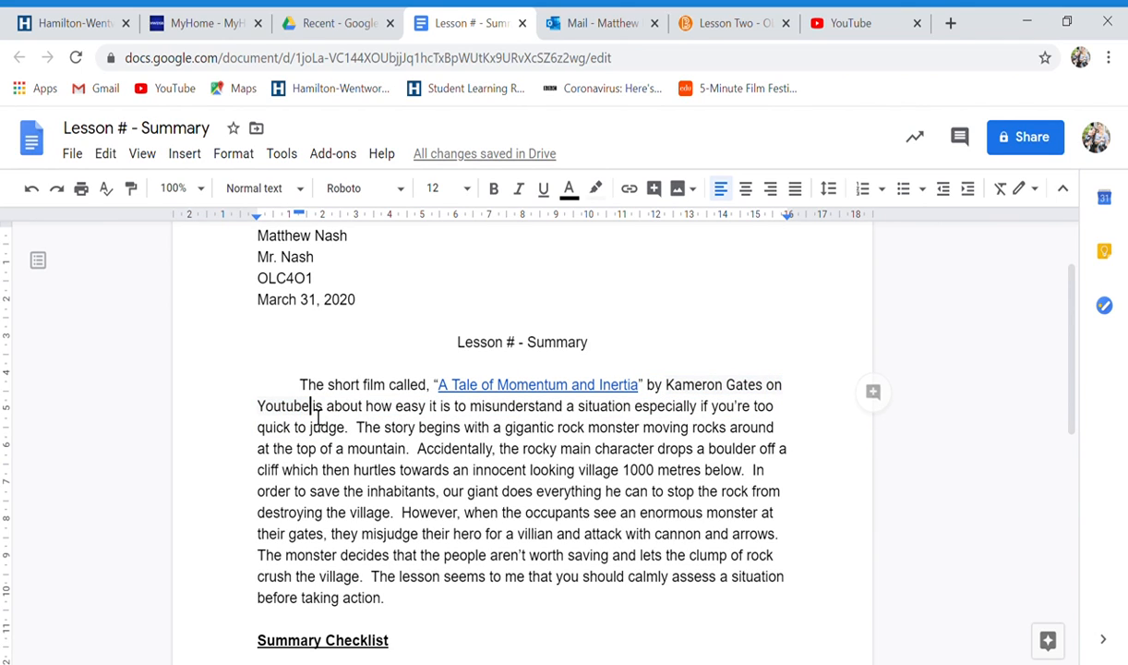
left_click_drag(310, 407, 550, 407)
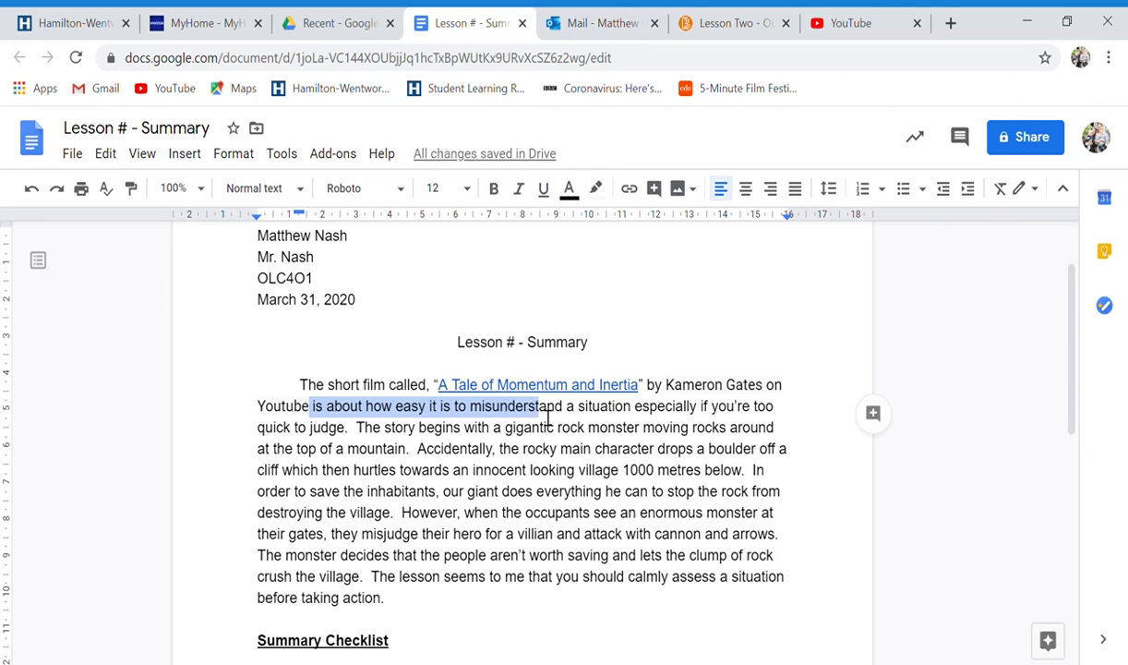
left_click_drag(543, 406, 779, 406)
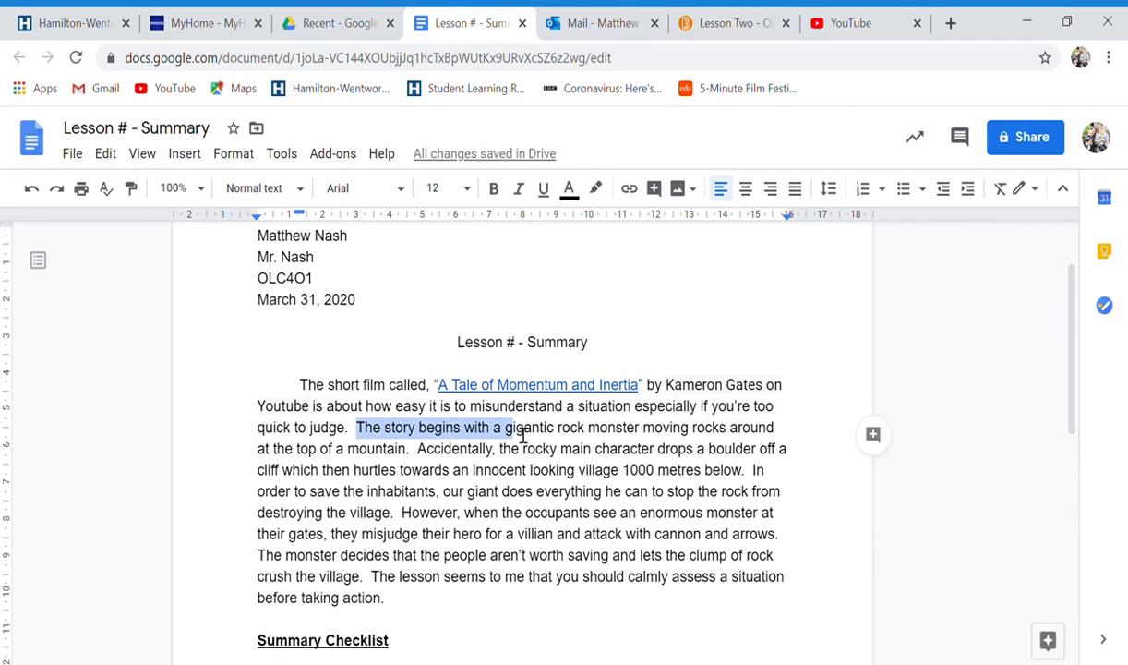
left_click(358, 427)
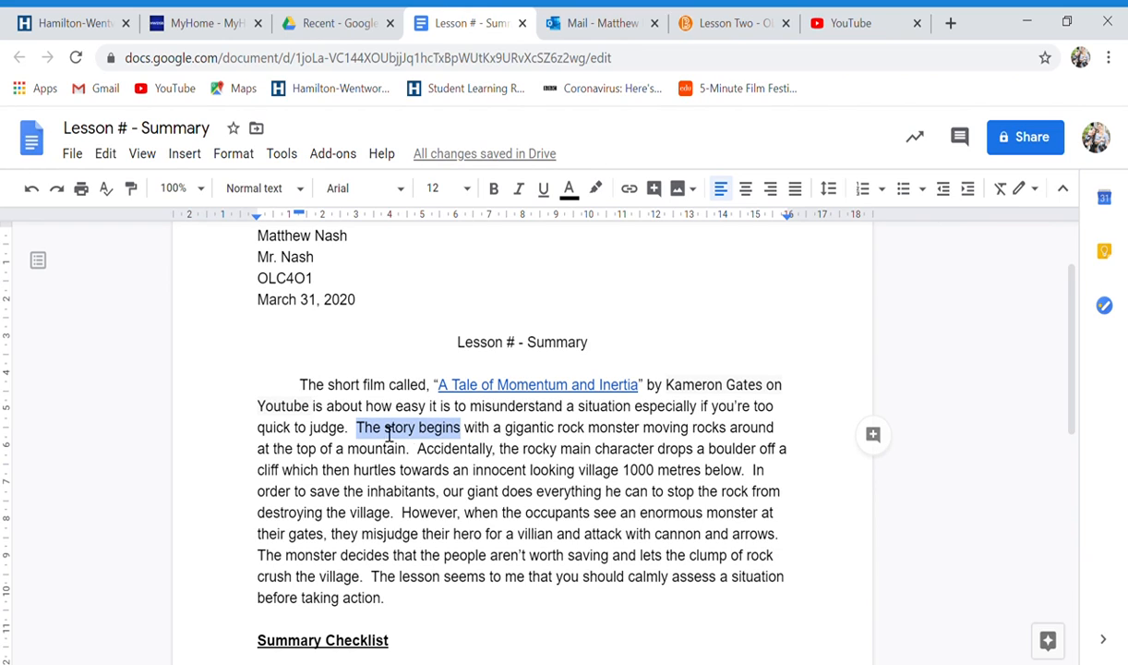
left_click_drag(466, 427, 639, 427)
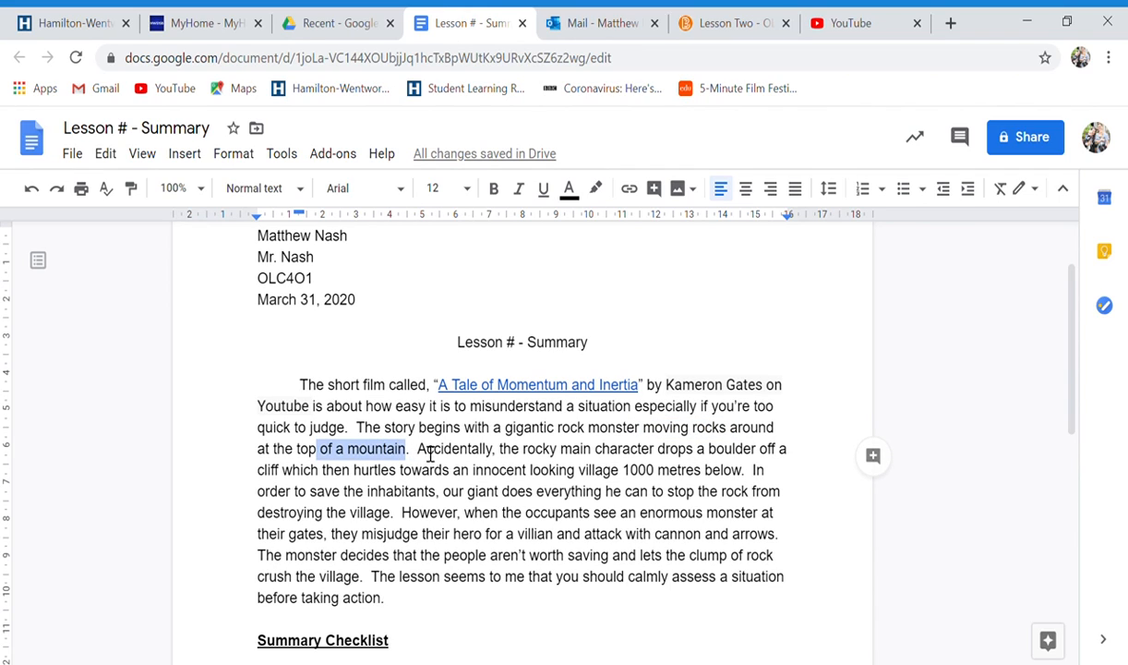
double_click(455, 449)
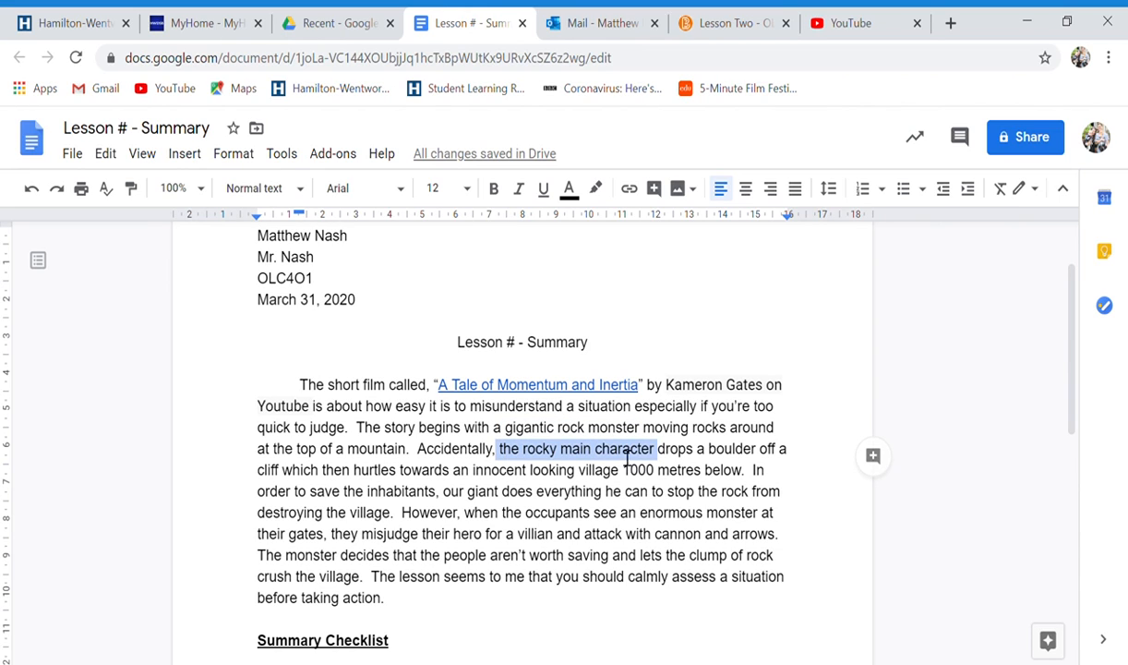
double_click(732, 449)
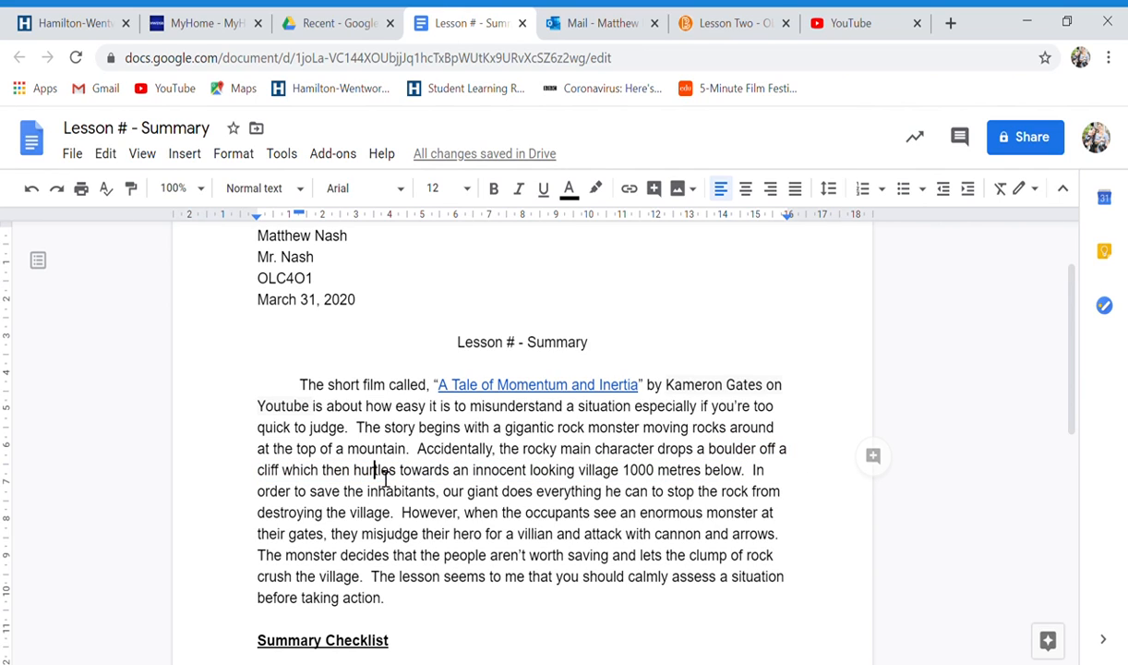
double_click(373, 471)
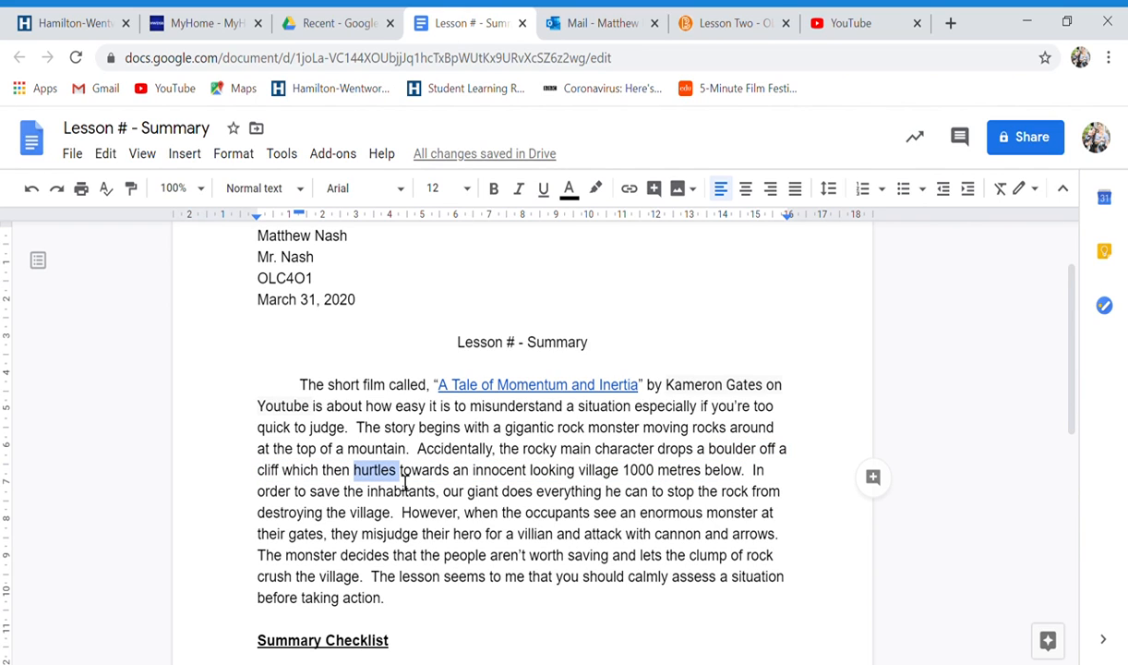
left_click_drag(621, 449, 398, 469)
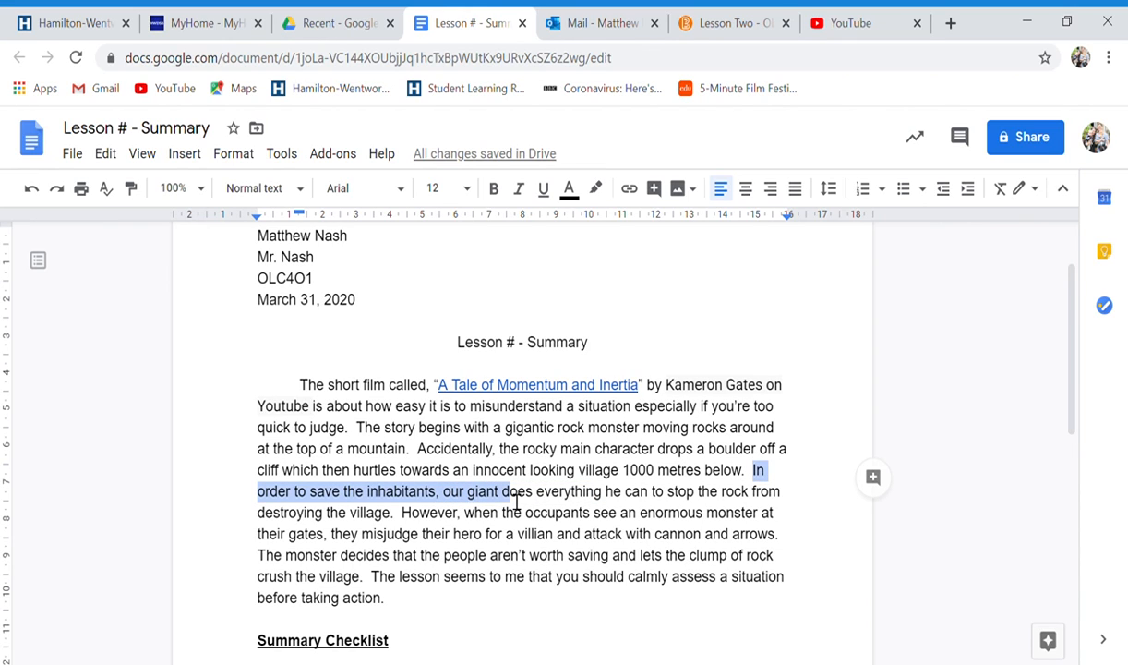
left_click_drag(517, 492, 774, 500)
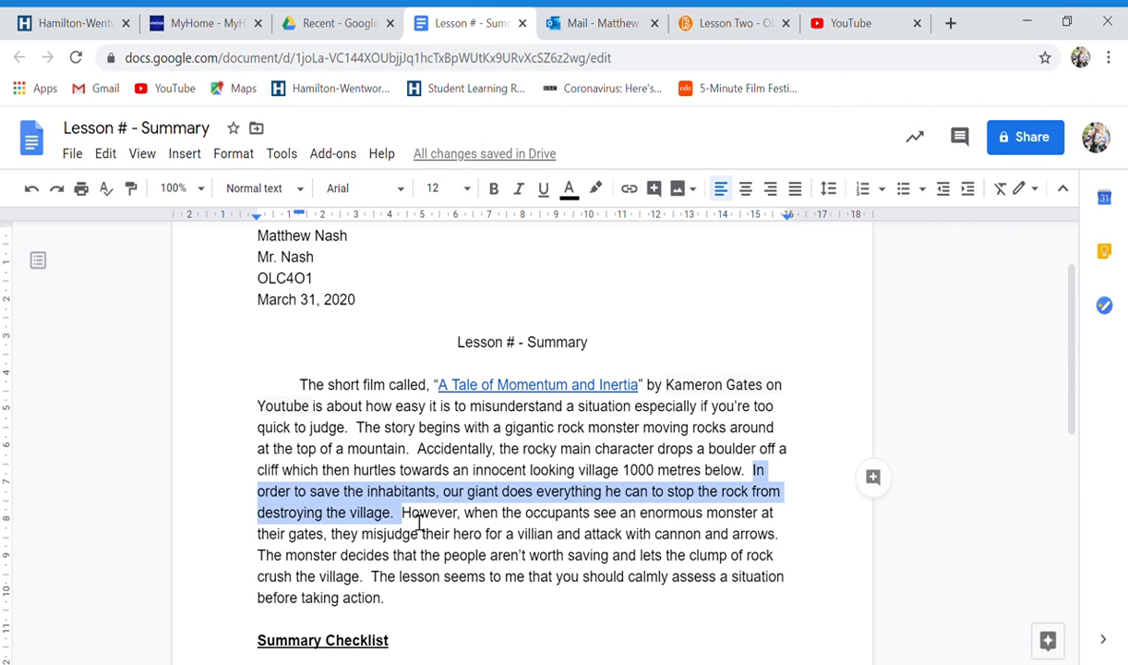
double_click(428, 513)
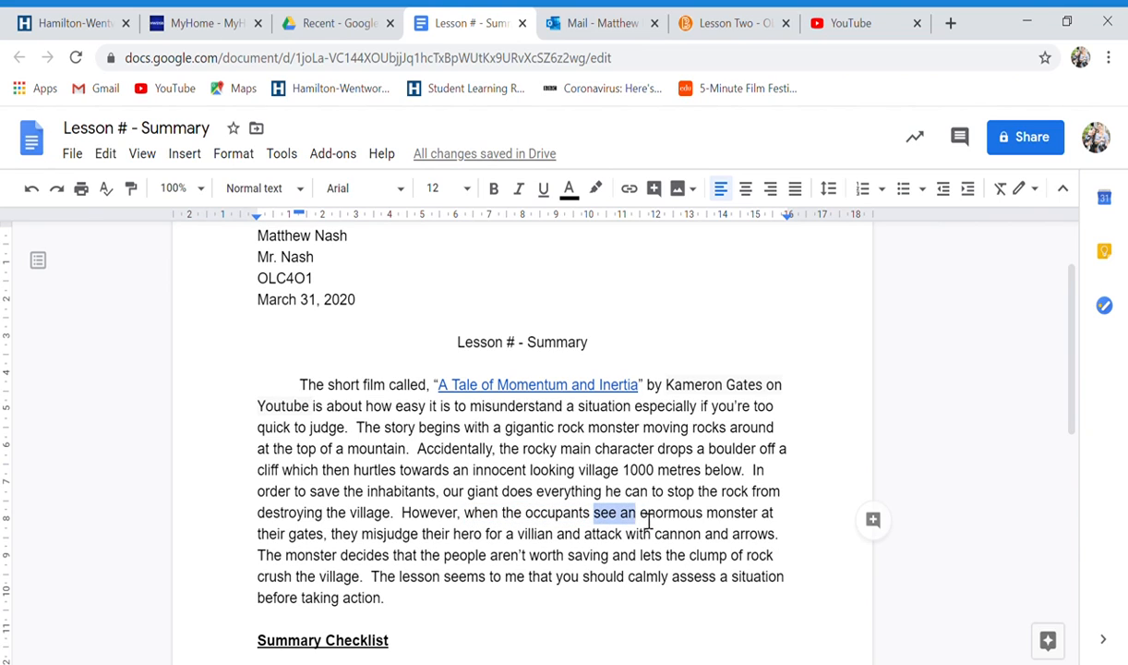
left_click_drag(609, 513, 774, 513)
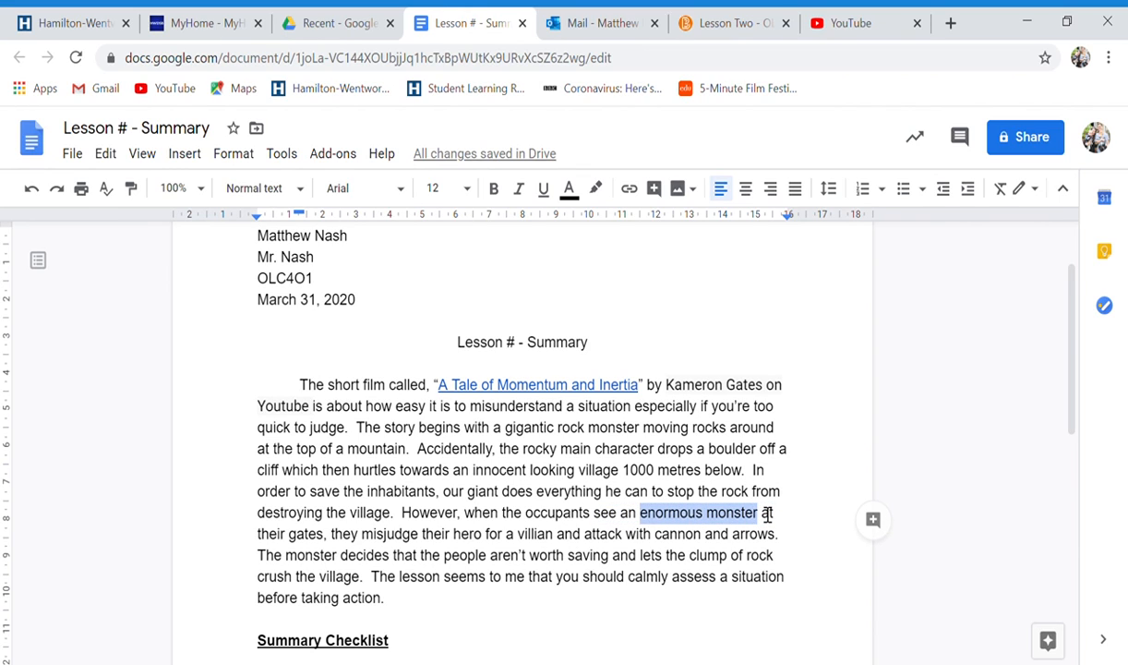
left_click_drag(758, 514, 340, 534)
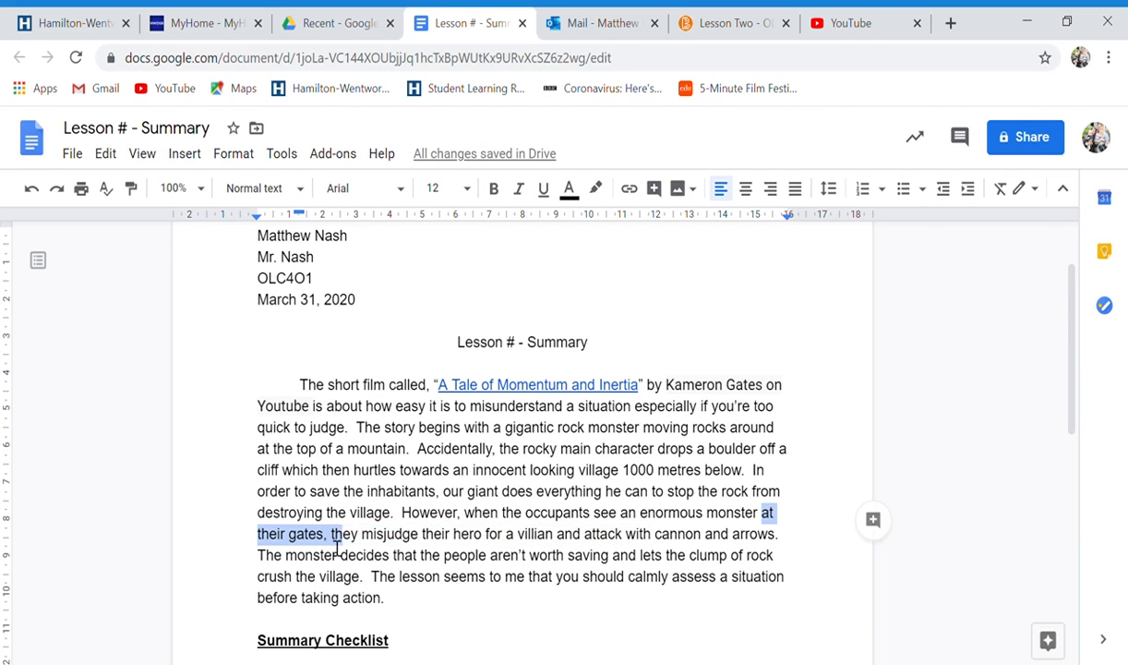
left_click_drag(340, 534, 480, 534)
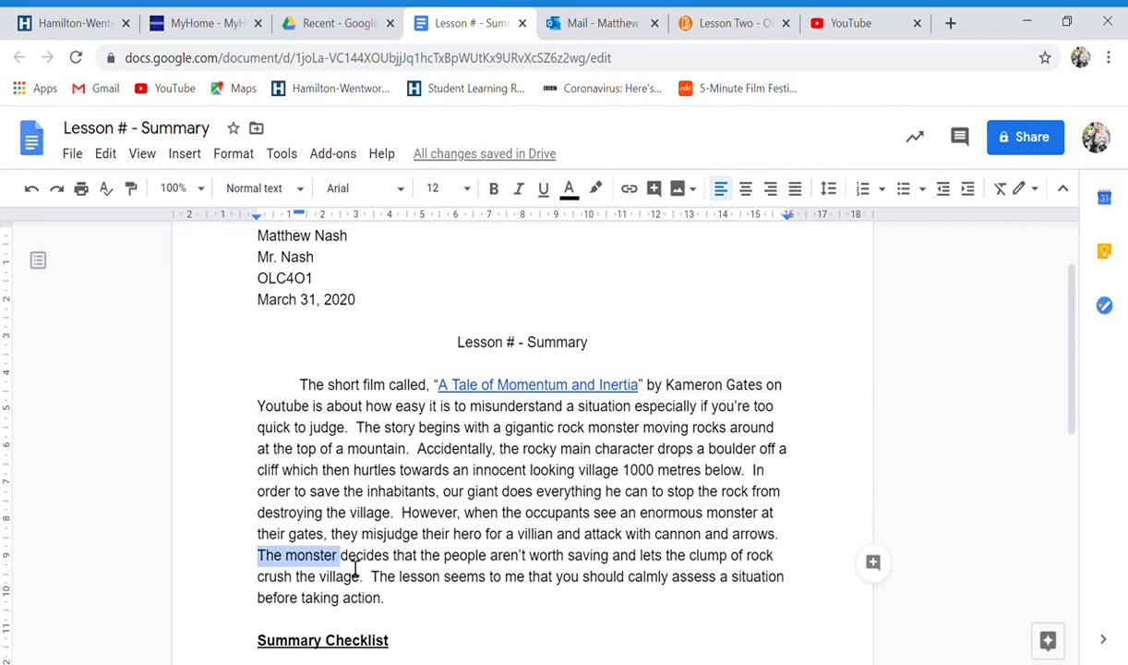
left_click_drag(338, 554, 748, 554)
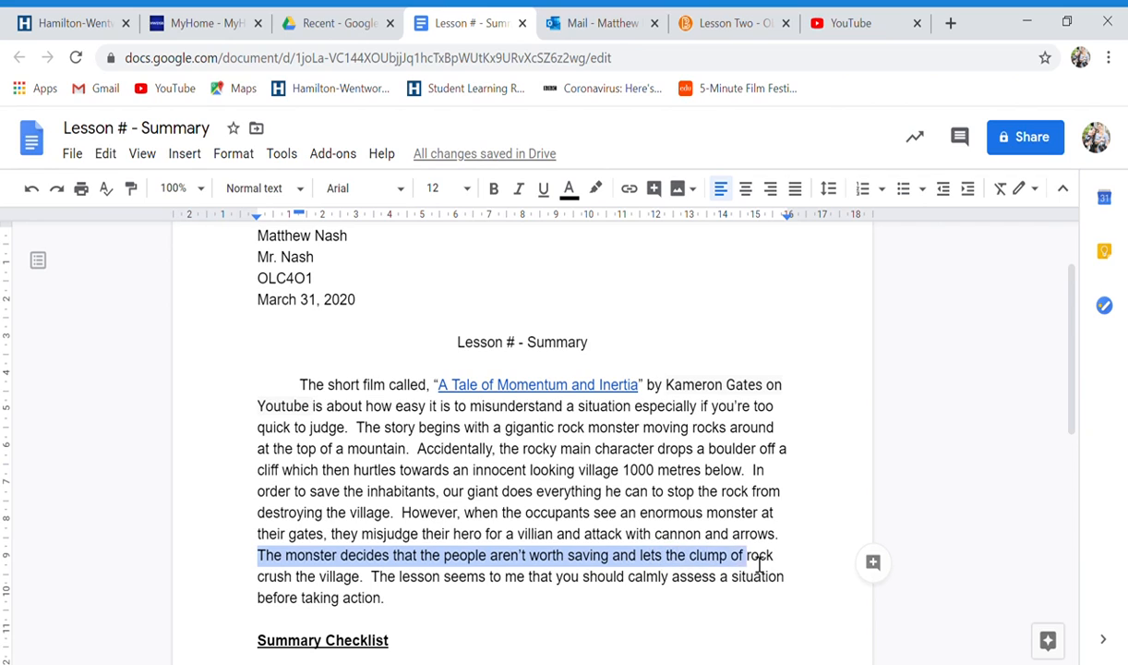
left_click_drag(755, 554, 366, 576)
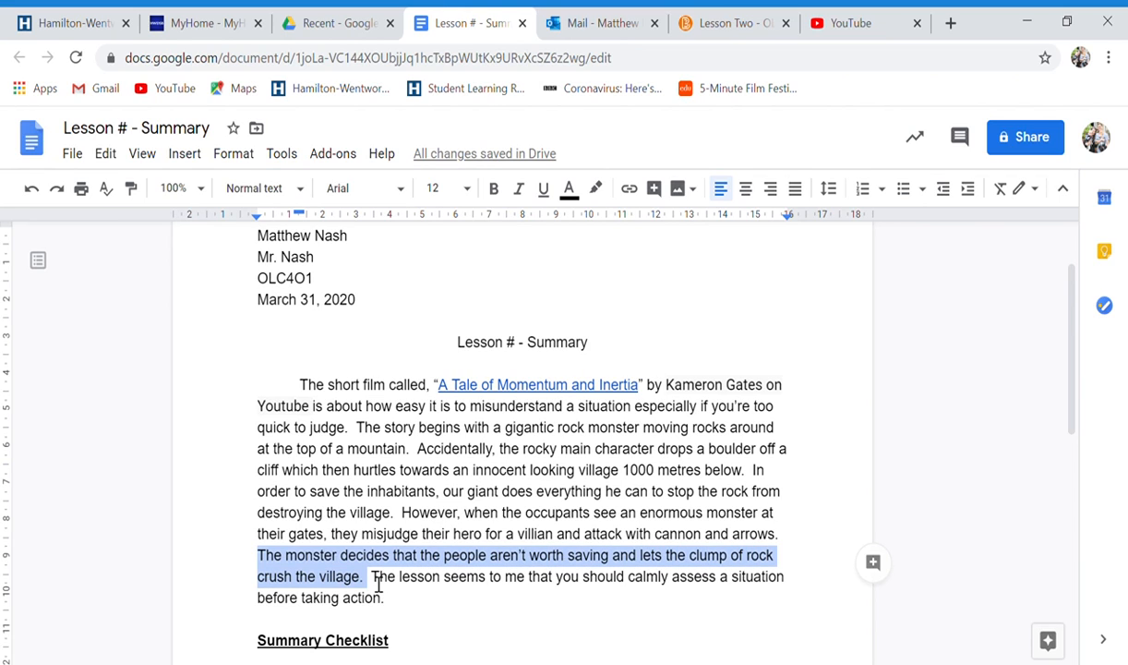
left_click_drag(371, 576, 524, 577)
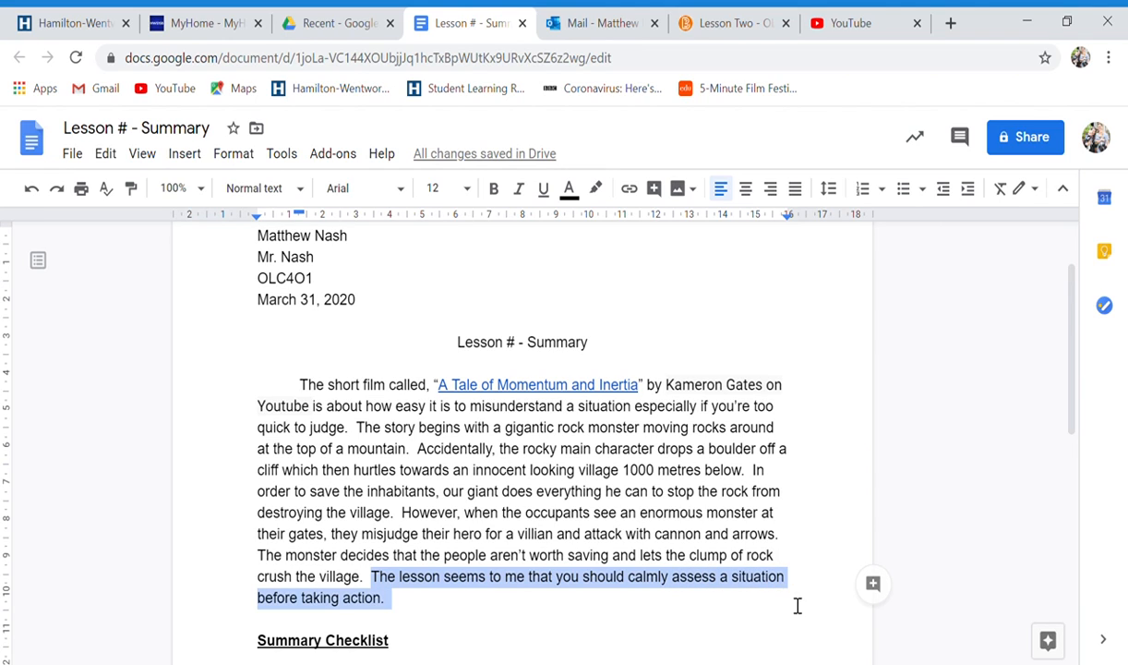
mouse_move(466, 582)
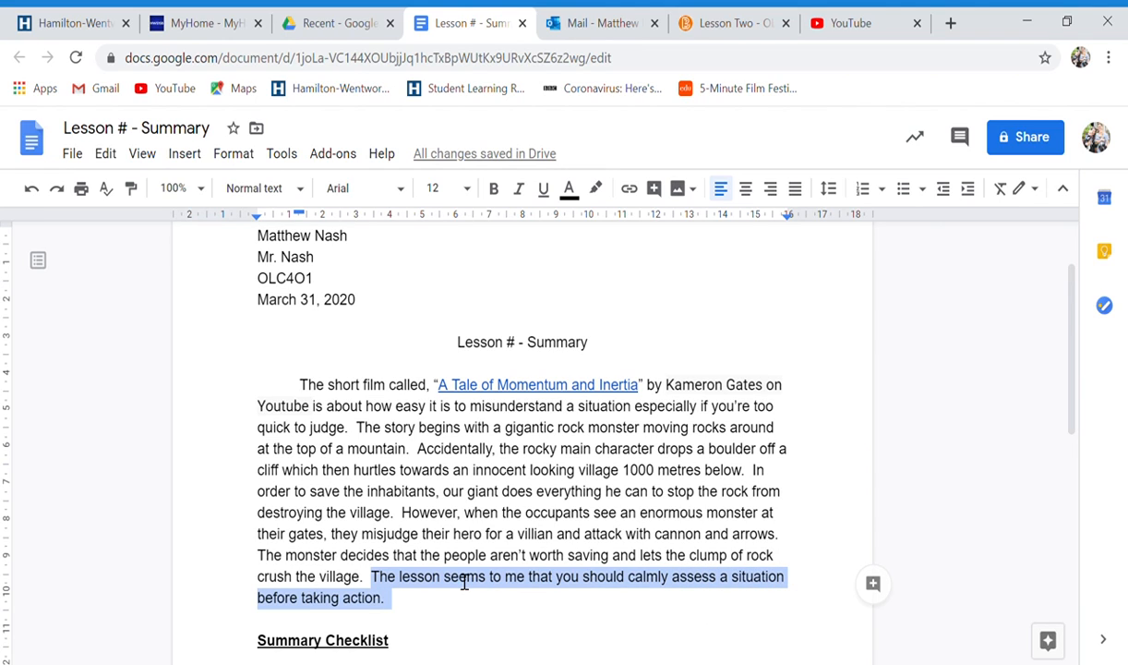
scroll("down", 3)
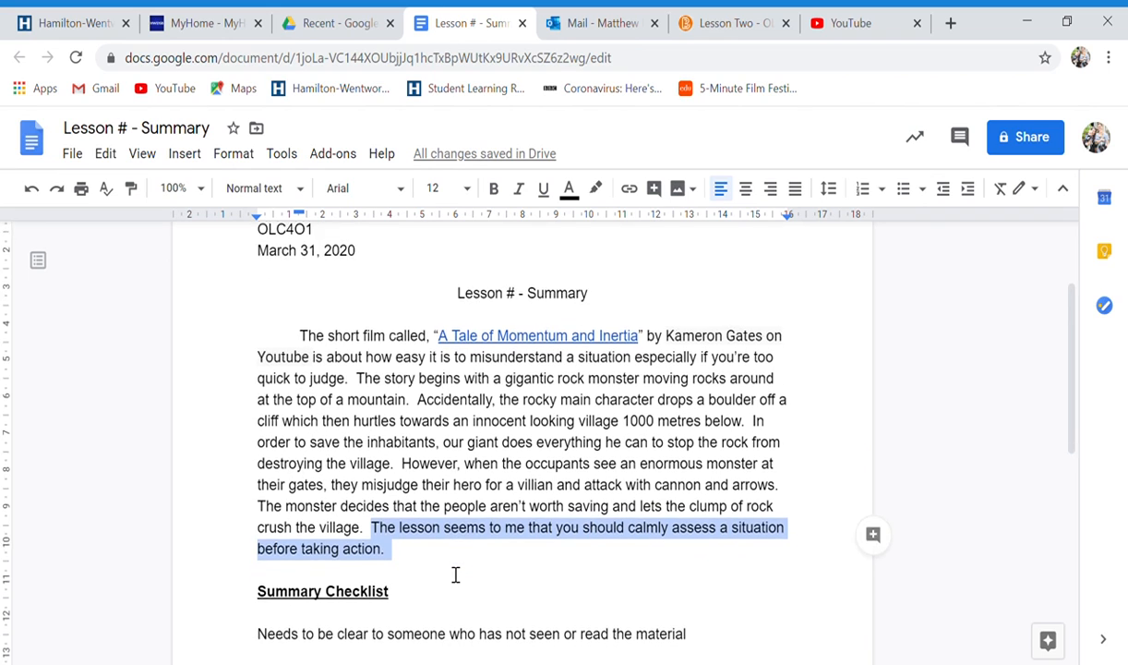
scroll("down", 3)
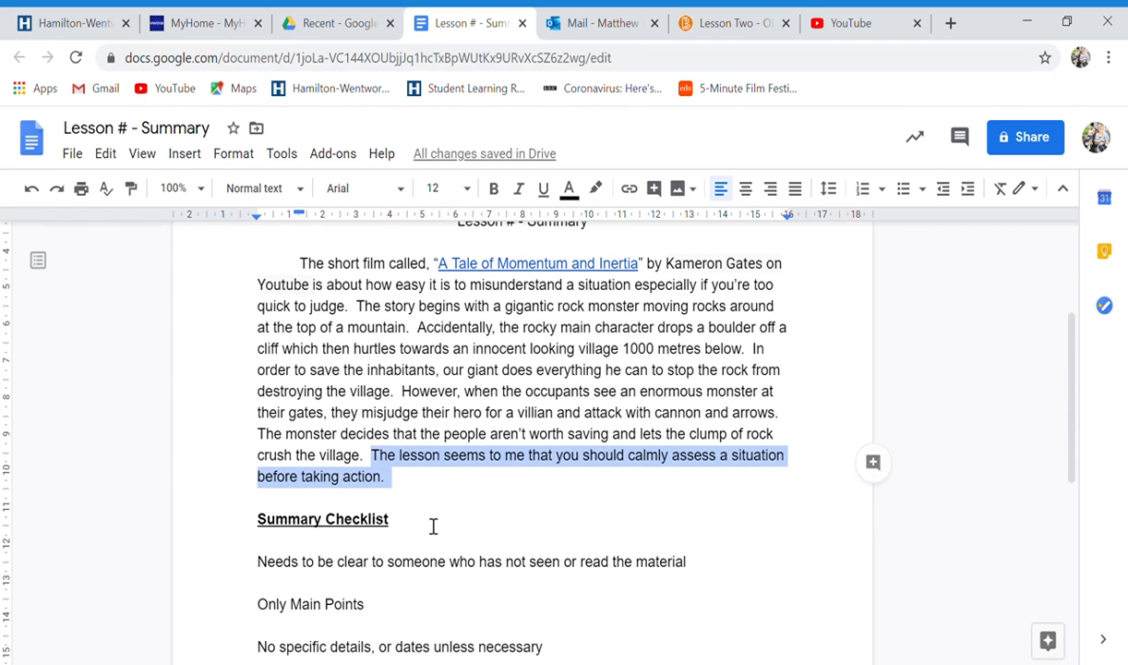
scroll("down", 3)
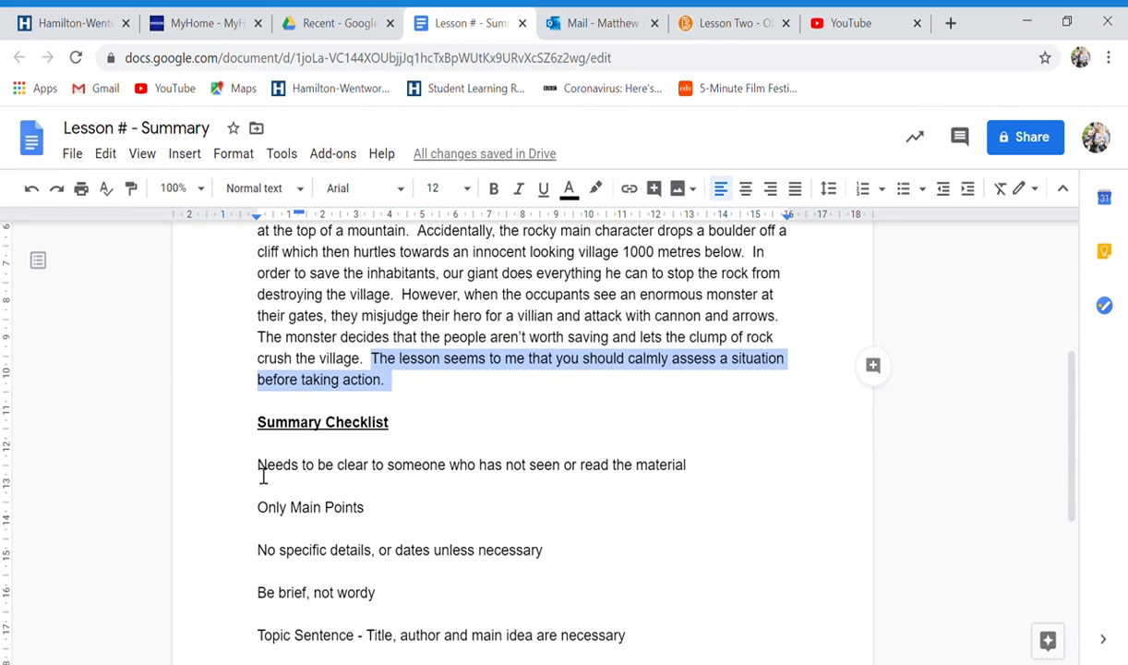
left_click_drag(258, 465, 476, 465)
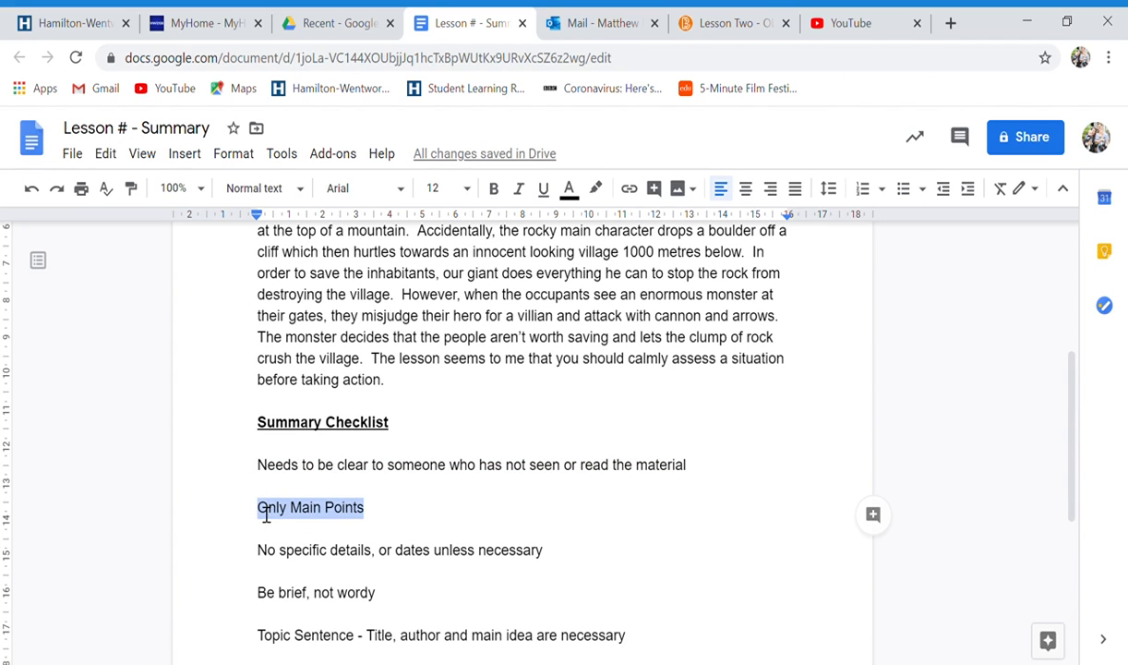
scroll("down", 3)
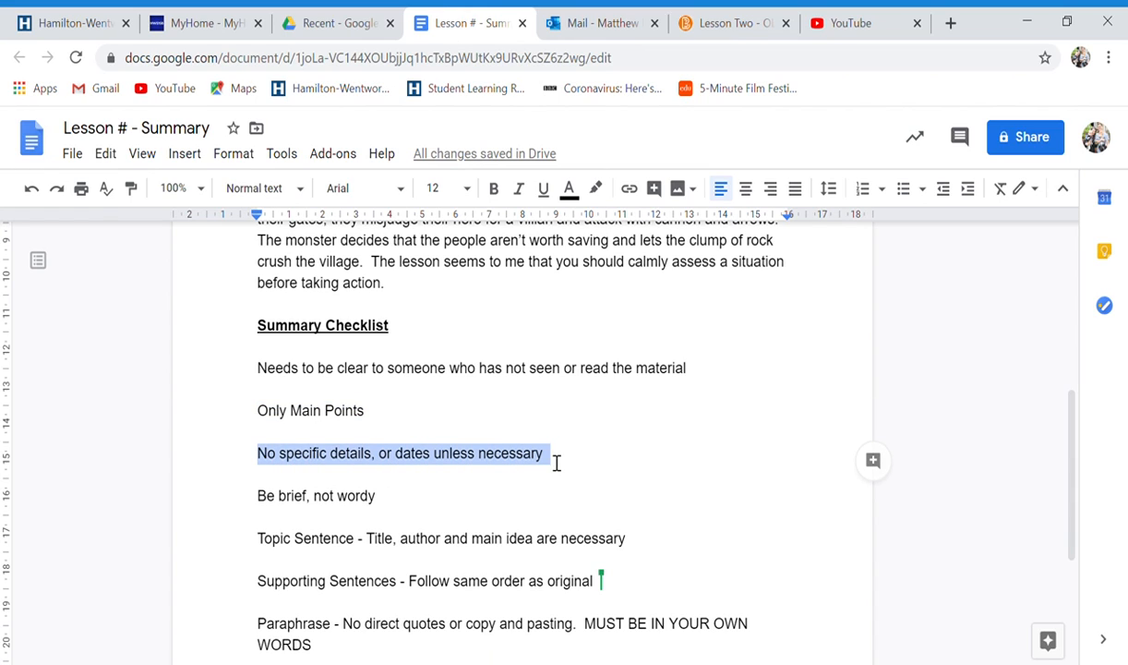
mouse_move(321, 466)
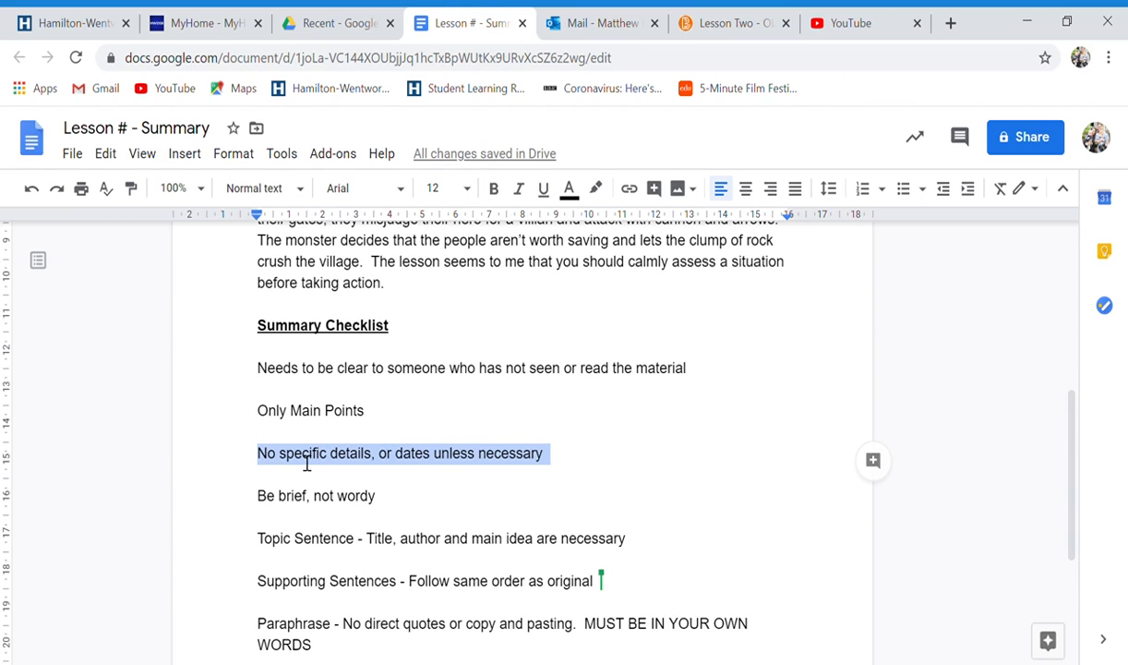
left_click(262, 454)
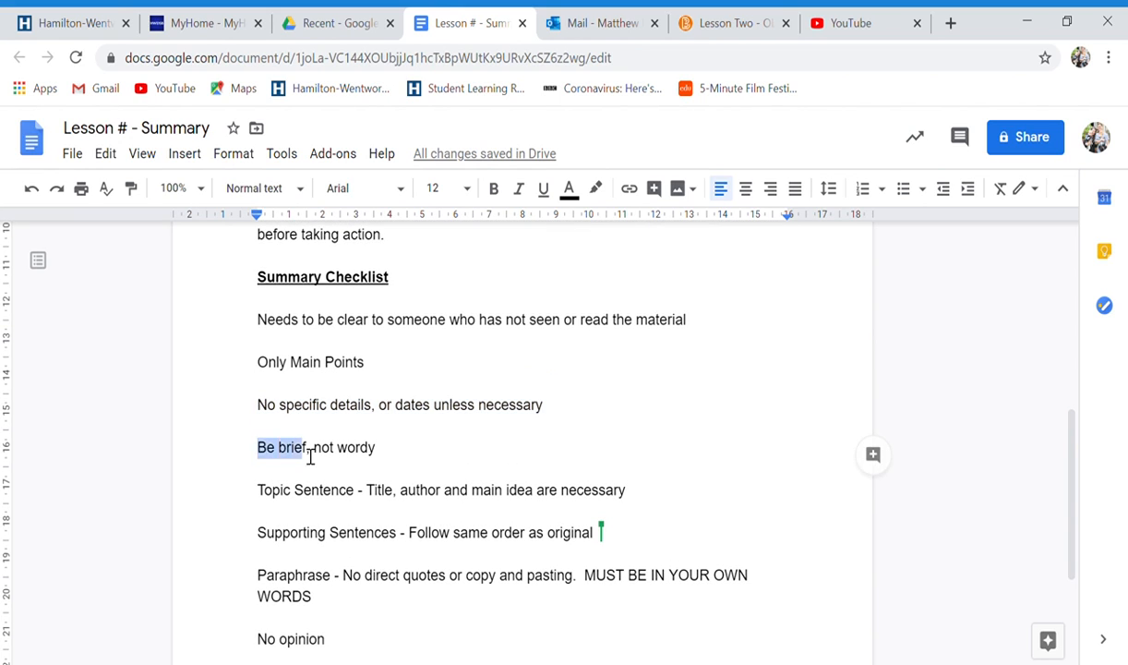
double_click(292, 449)
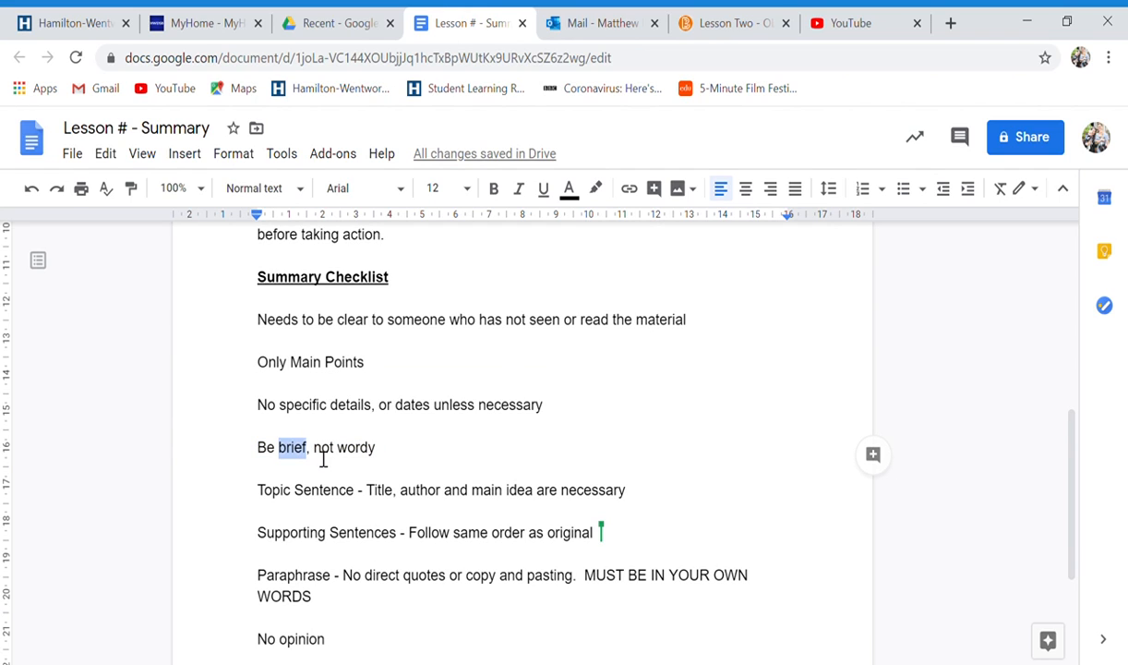
triple_click(316, 449)
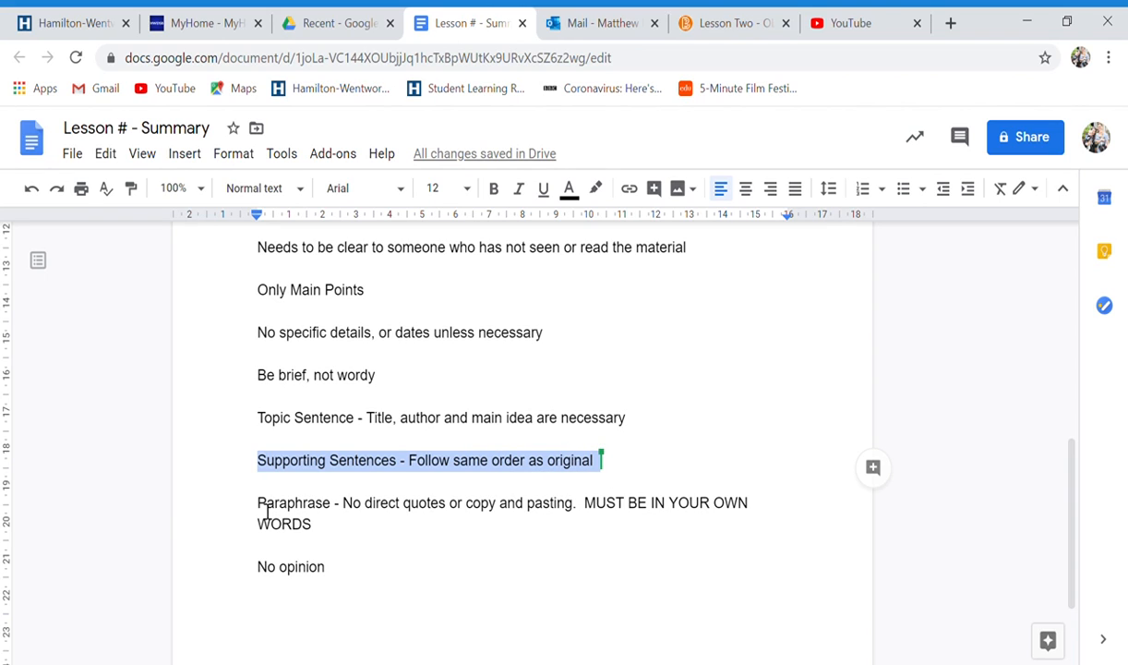
double_click(294, 502)
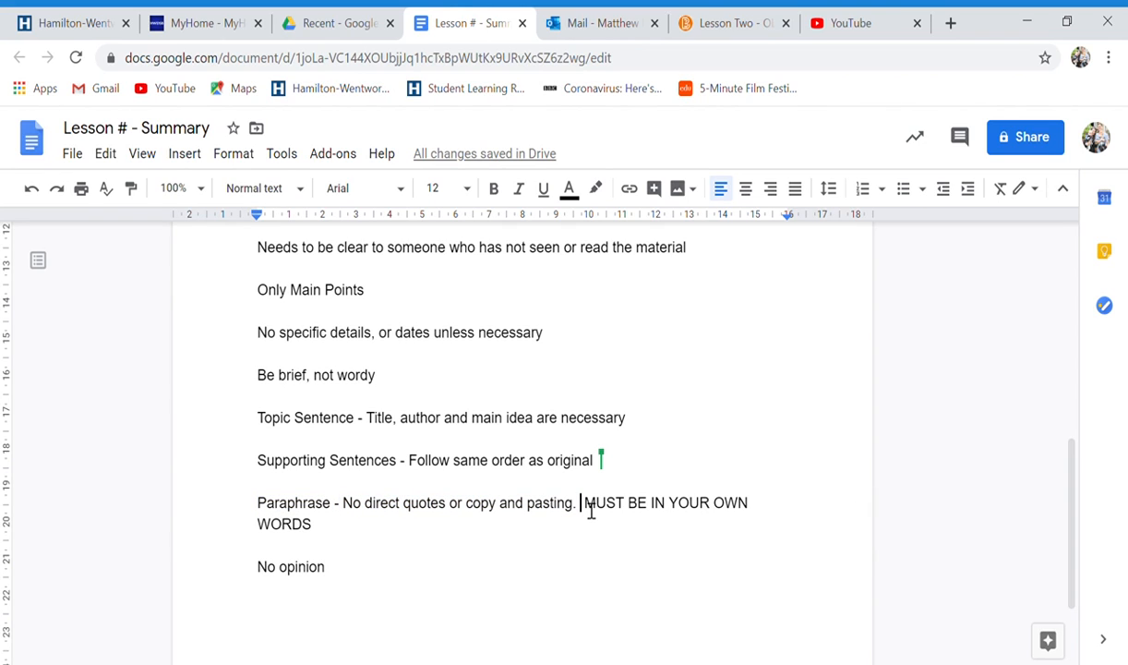
left_click_drag(584, 502, 312, 524)
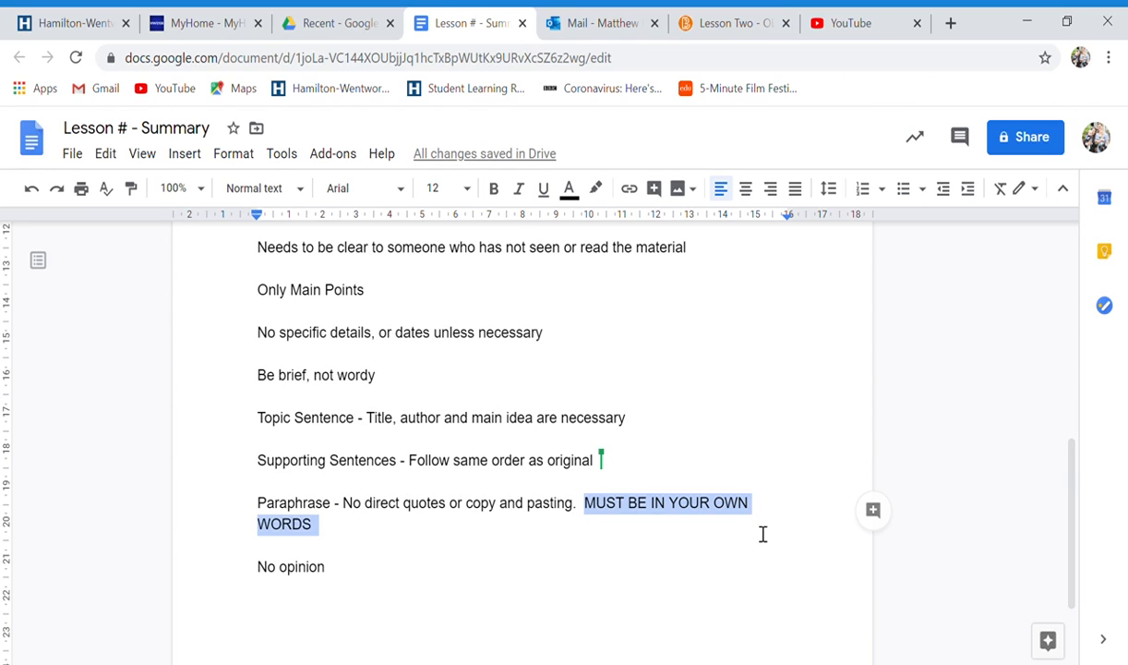
mouse_move(506, 545)
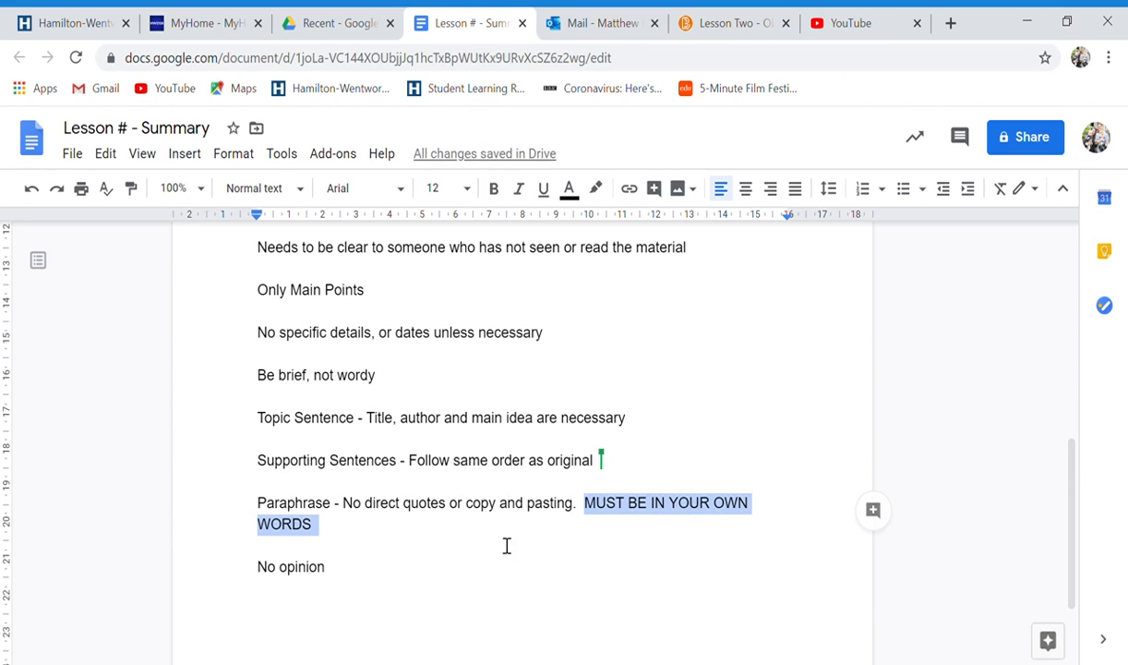
double_click(290, 565)
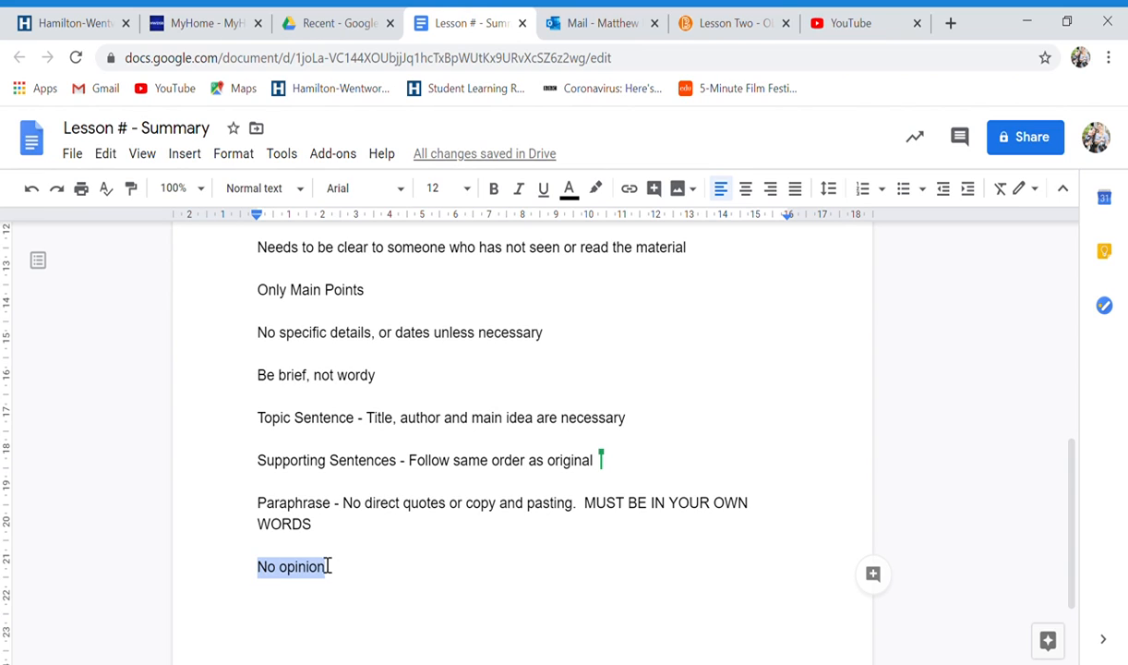
mouse_move(388, 554)
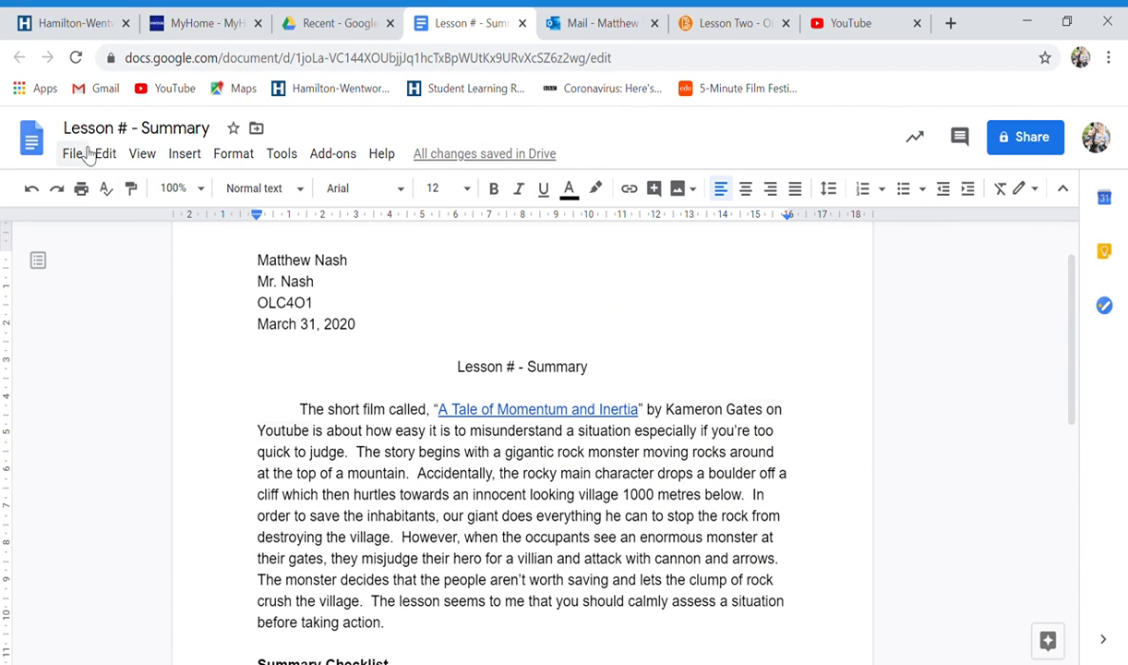
Step: Download the Lesson # - Summary document as a Microsoft Word (.docx) file
left_click(70, 153)
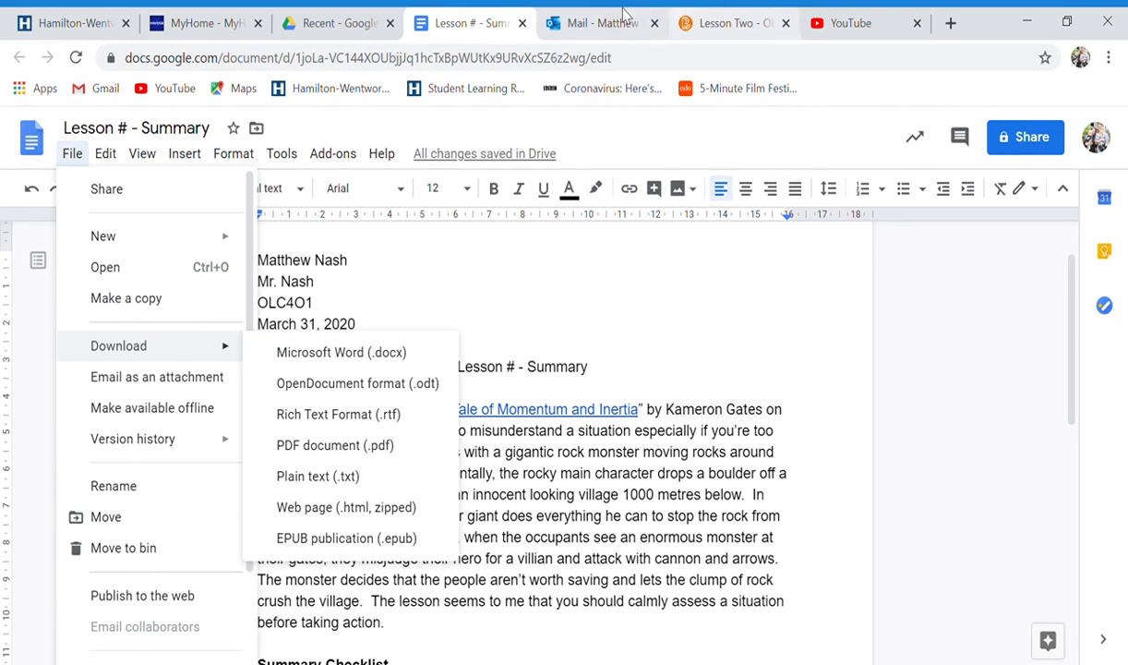
left_click(338, 22)
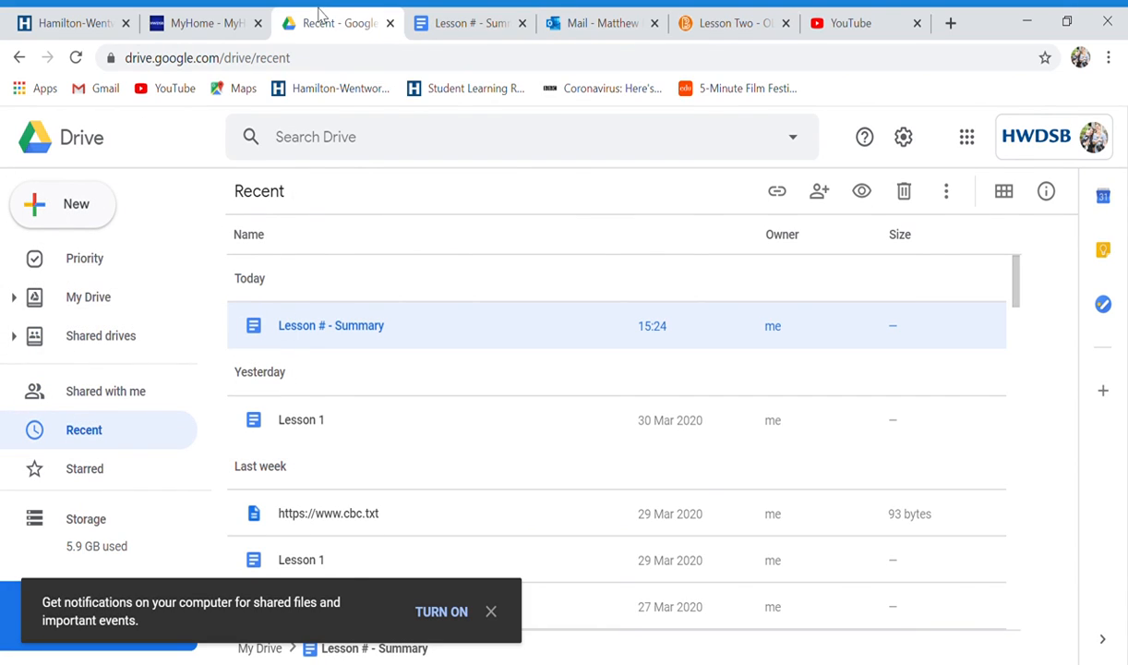
Step: Switch to the Brightspace Lesson Two Submit Assignment page, no files attached yet
left_click(735, 22)
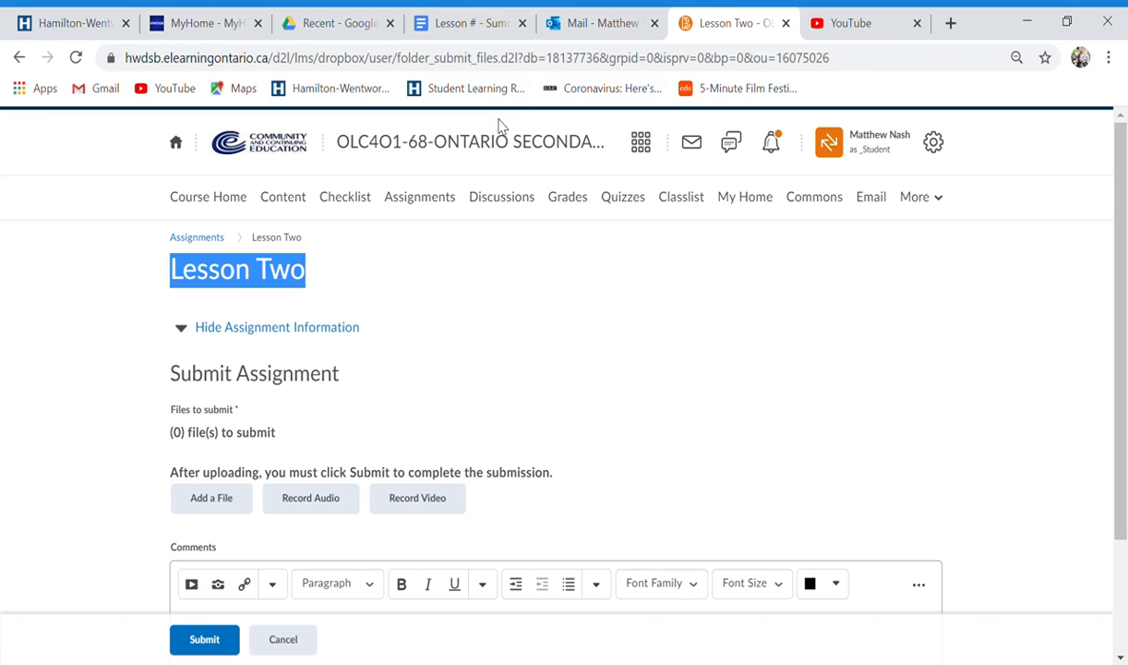
mouse_move(419, 195)
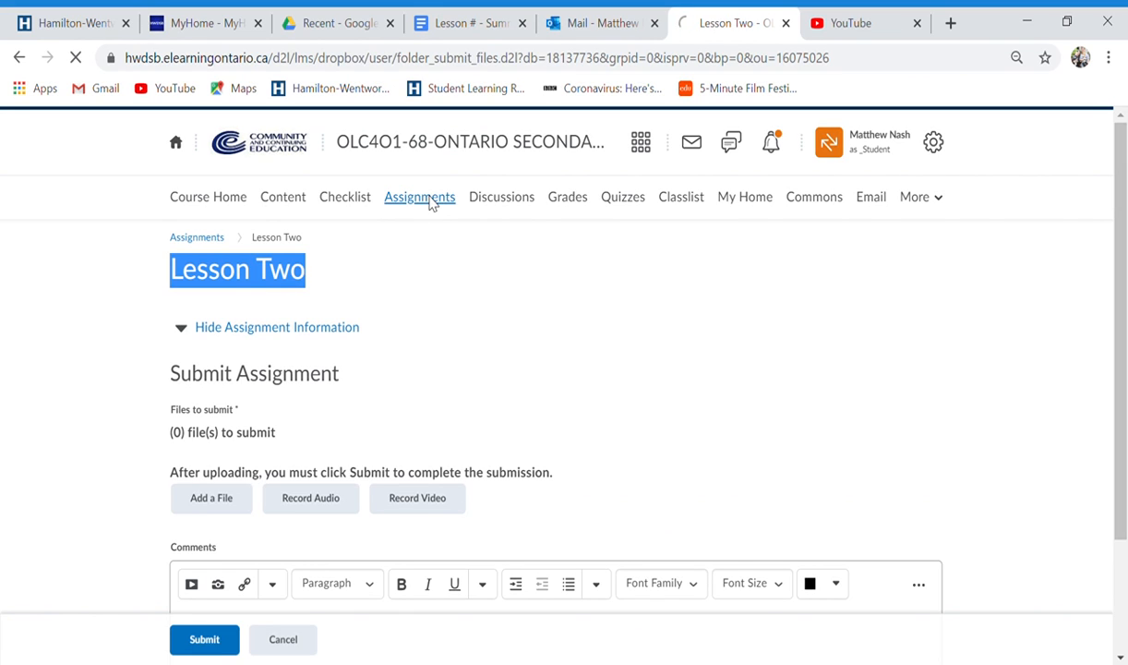
left_click(419, 196)
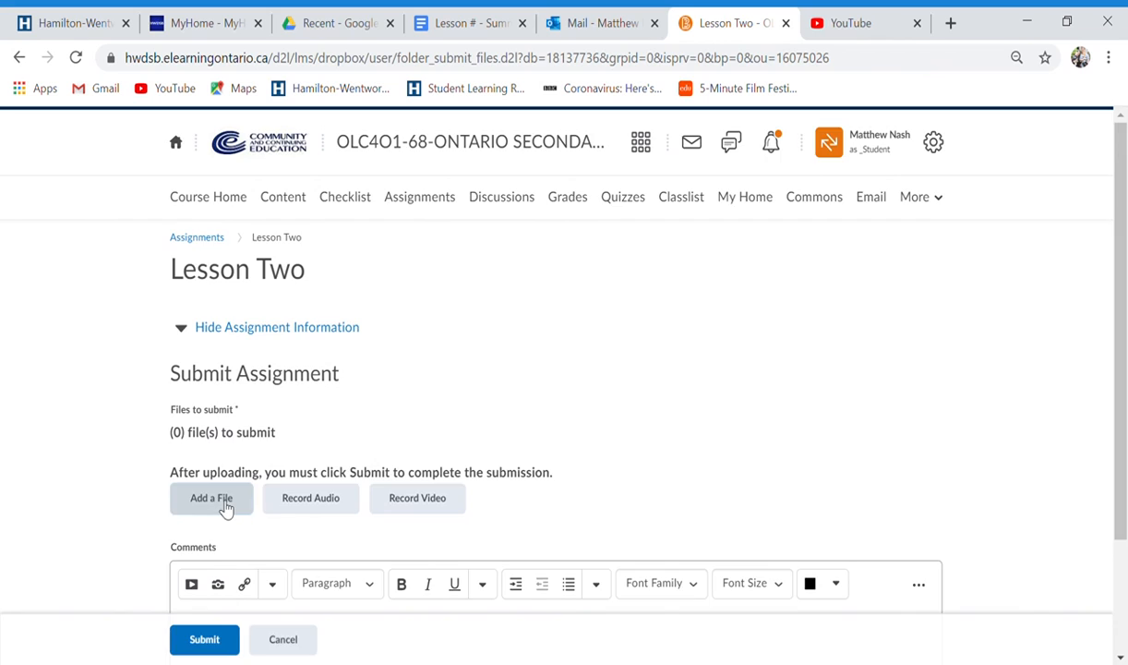
left_click(211, 498)
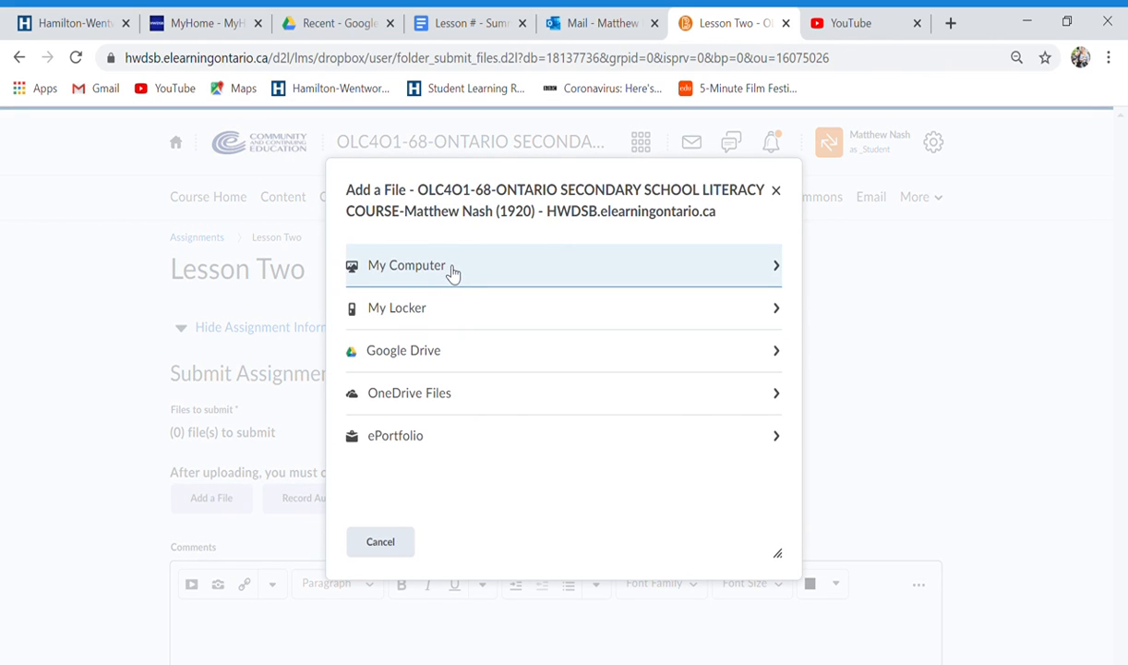
left_click(406, 266)
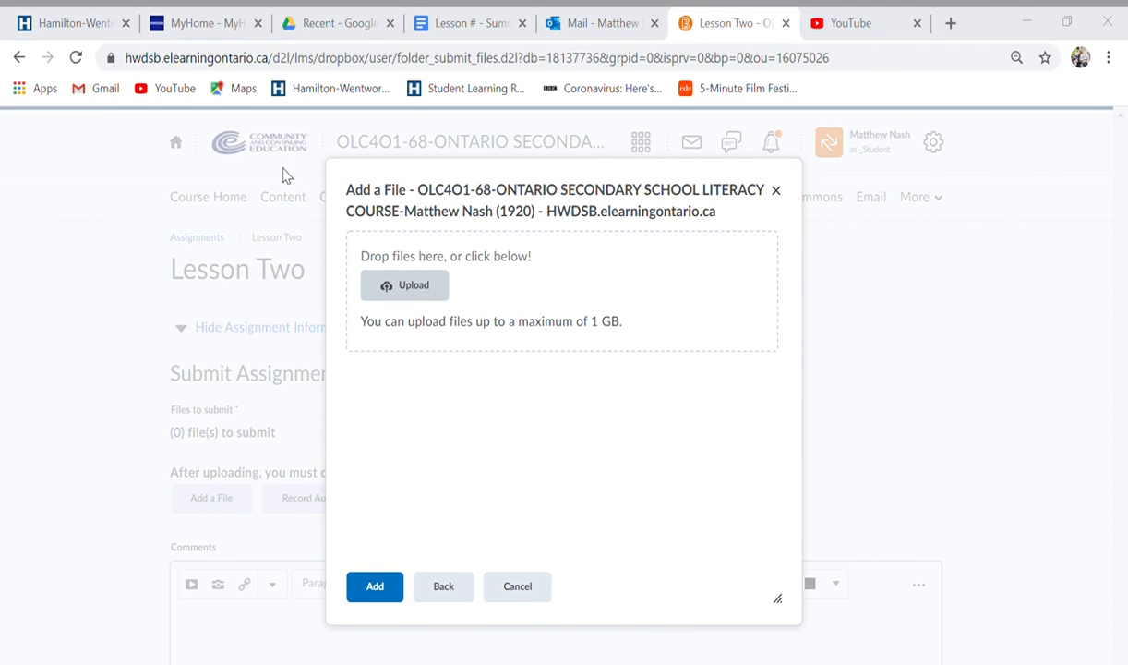
mouse_move(434, 284)
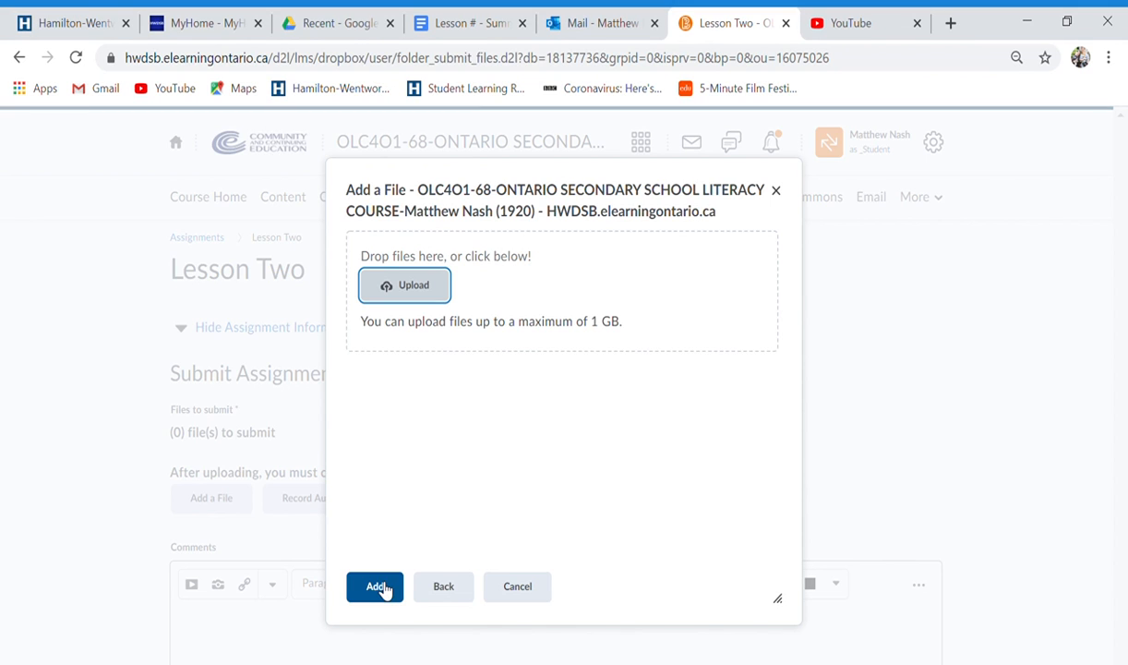
left_click(517, 587)
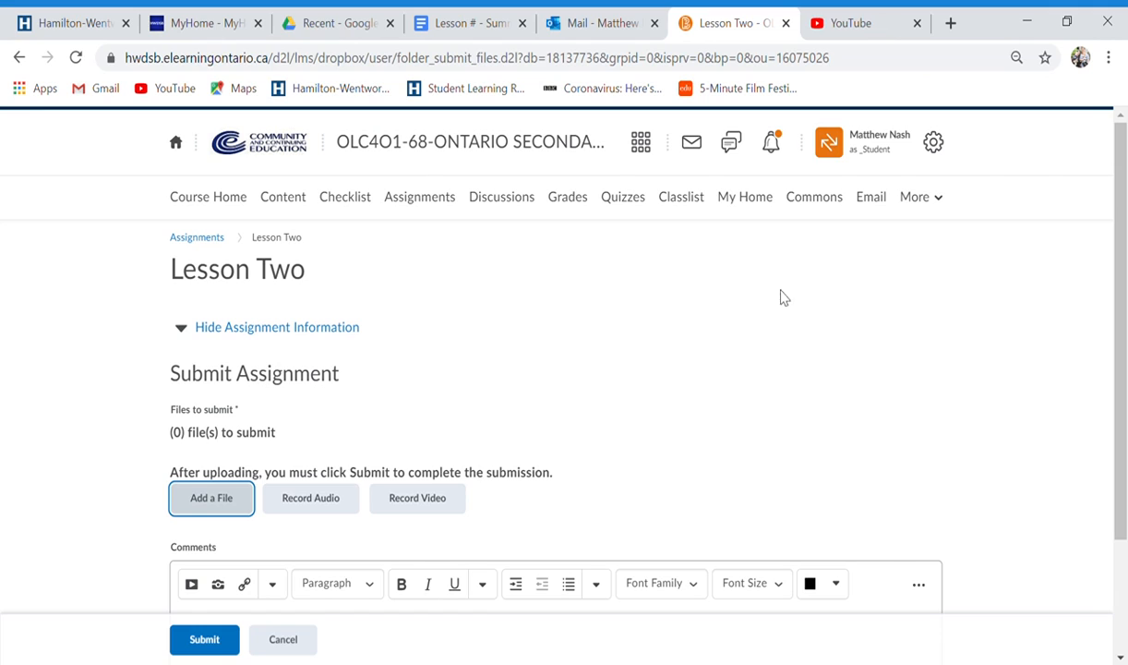
mouse_move(1007, 105)
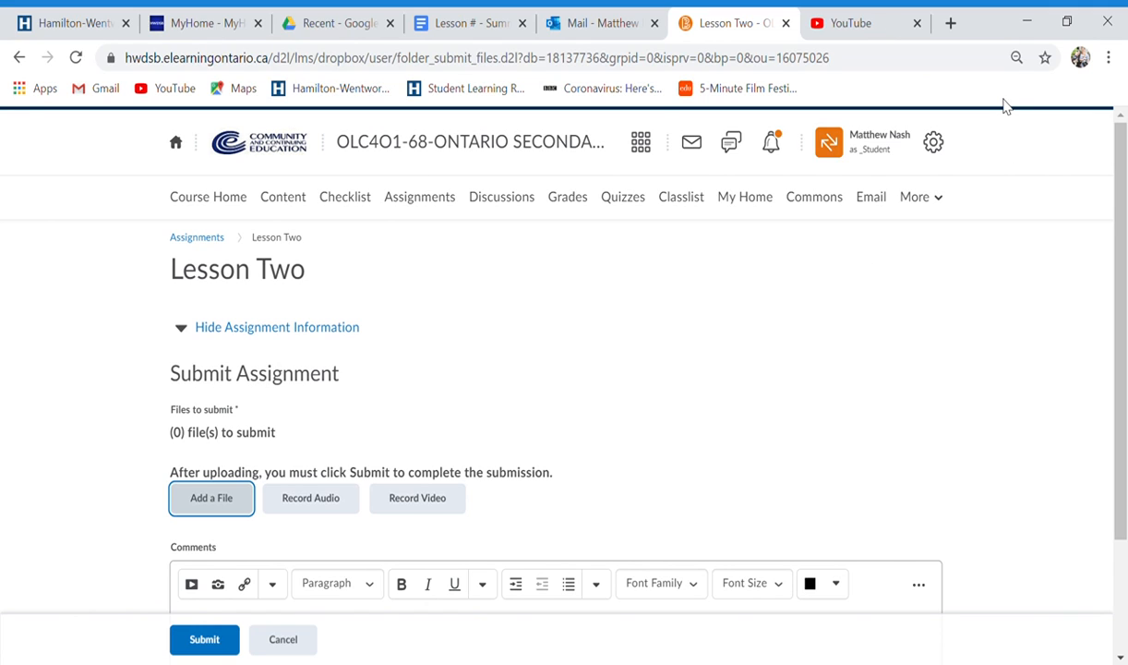